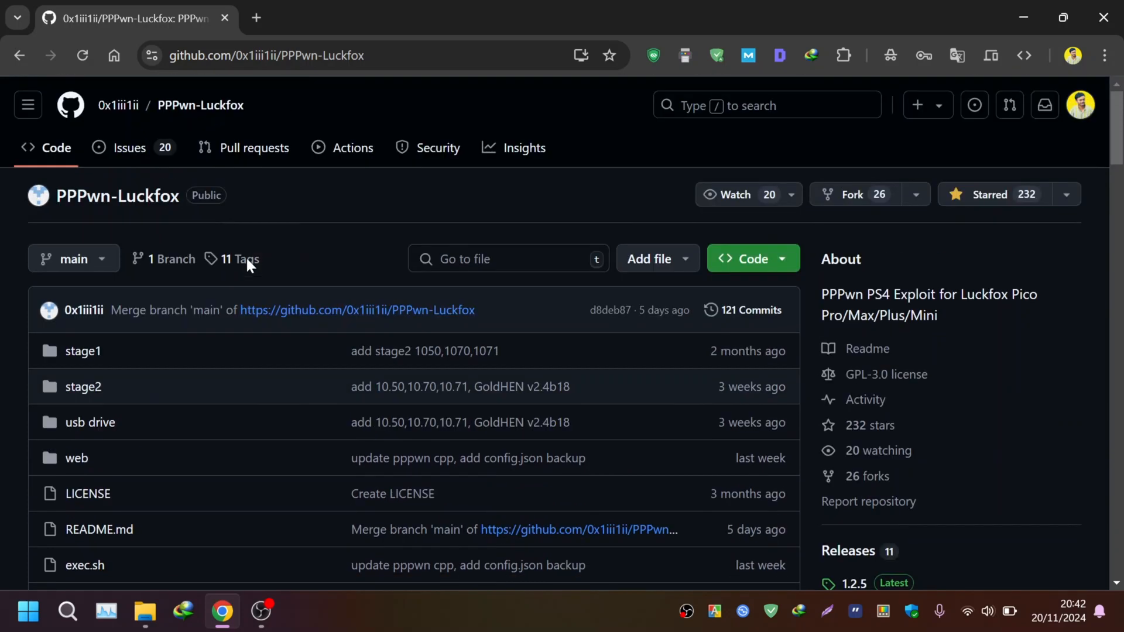
# Browse the PPPwn GitHub README and go to the latest 1.2.5 release page
pyautogui.scroll(-3)
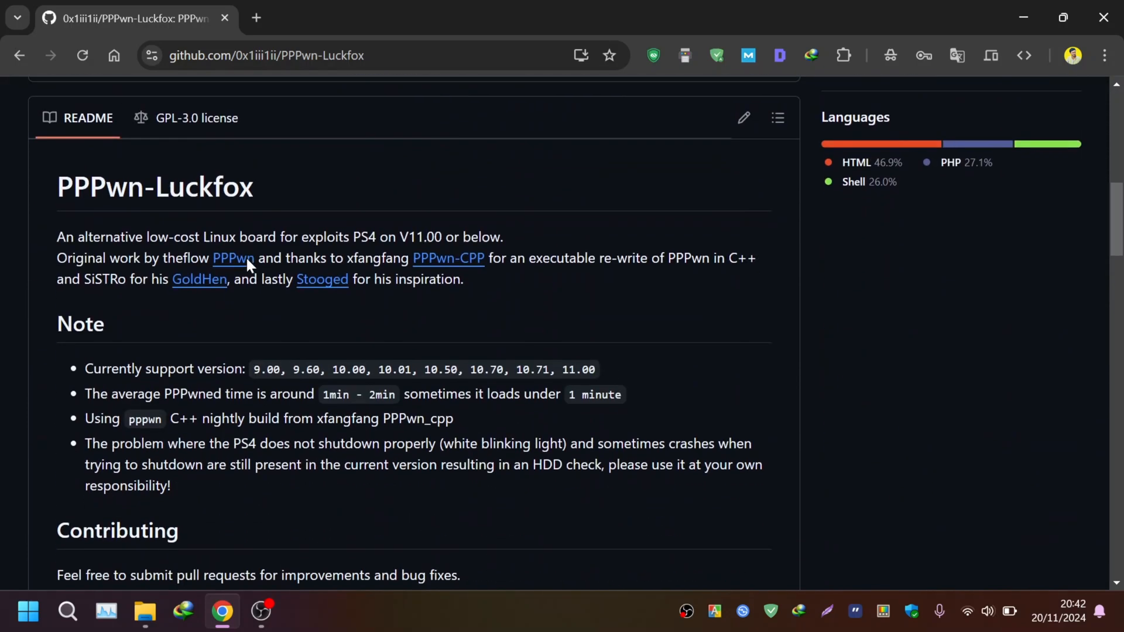
pyautogui.scroll(3)
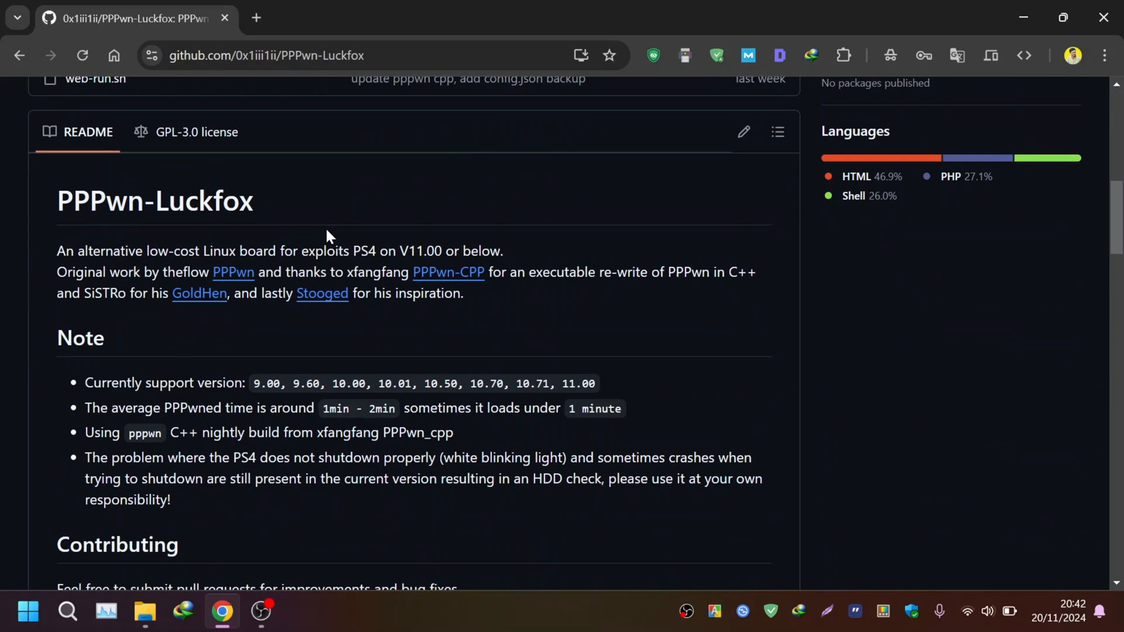
pyautogui.scroll(-3)
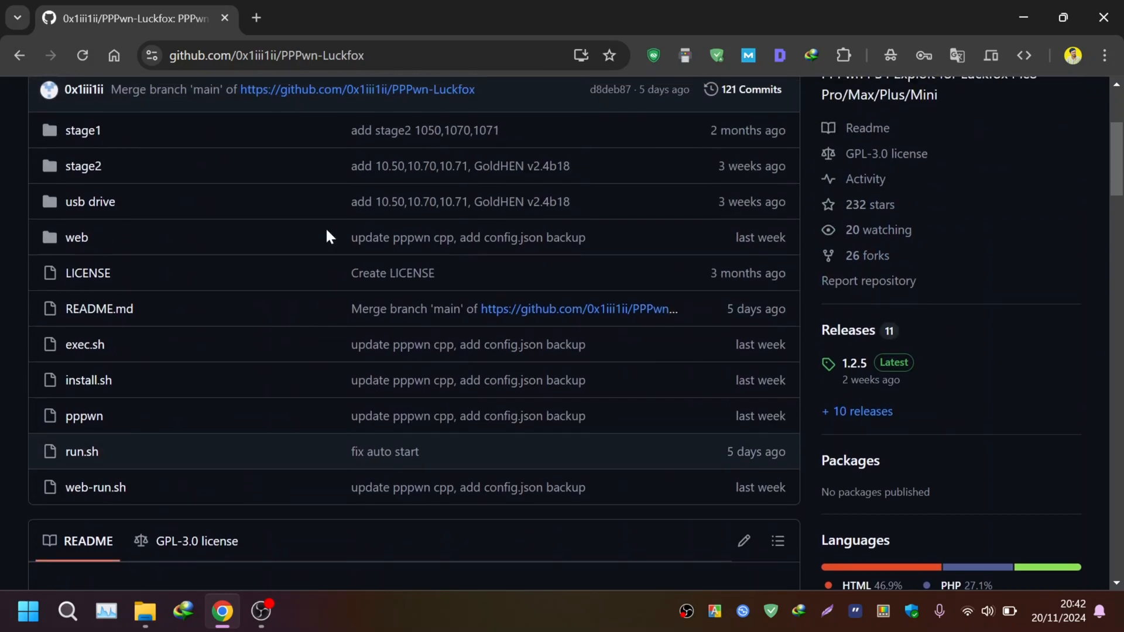
pyautogui.scroll(-3)
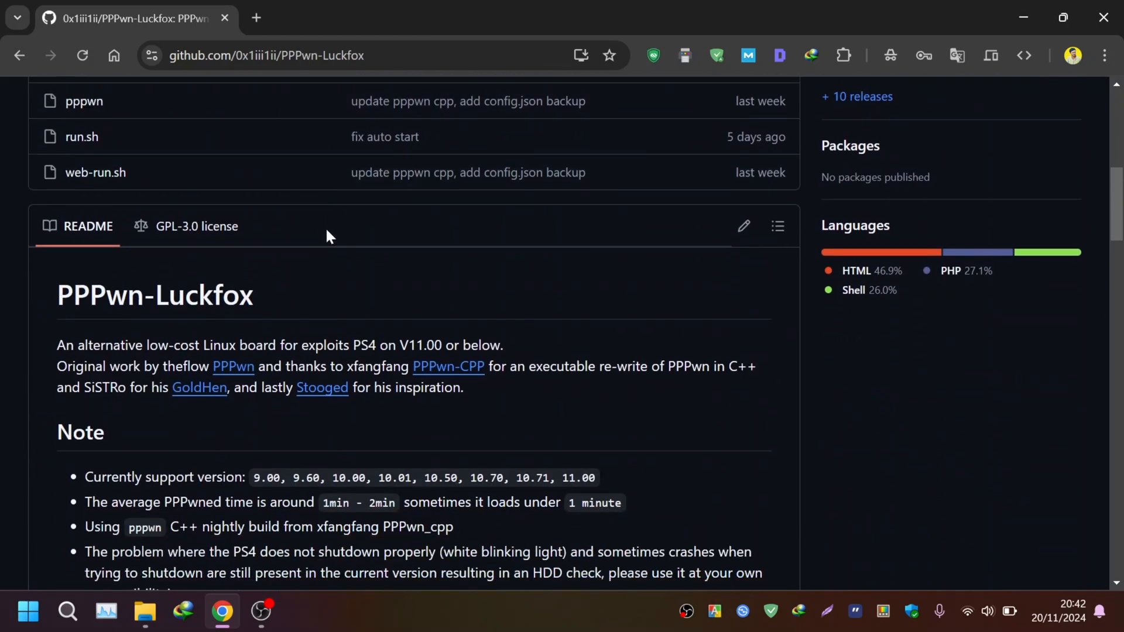
pyautogui.scroll(-3)
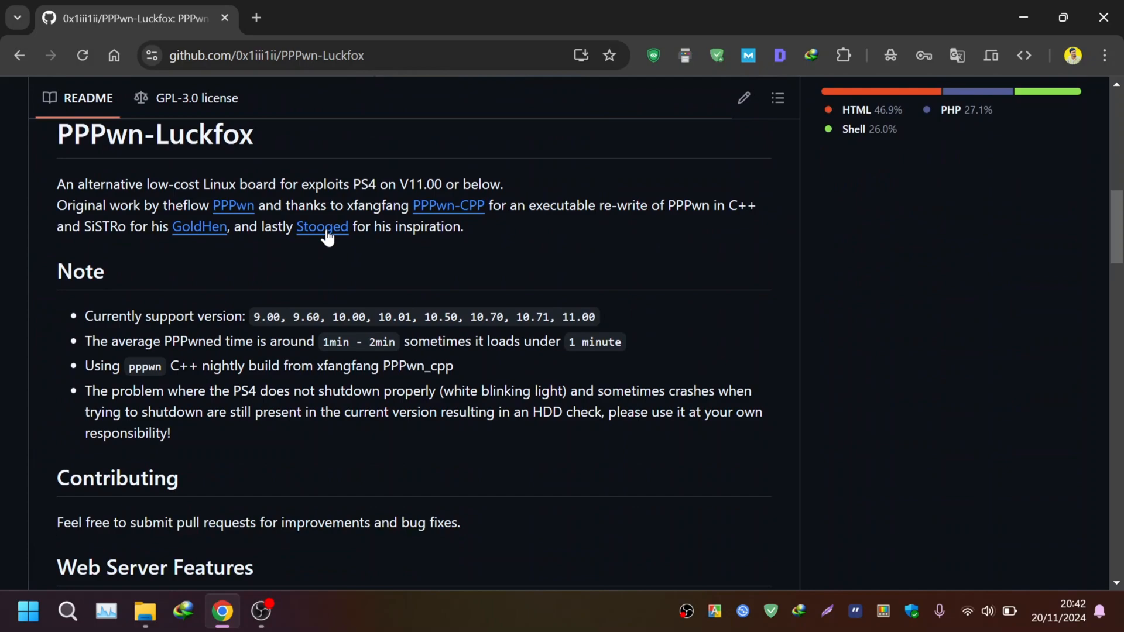
pyautogui.scroll(-3)
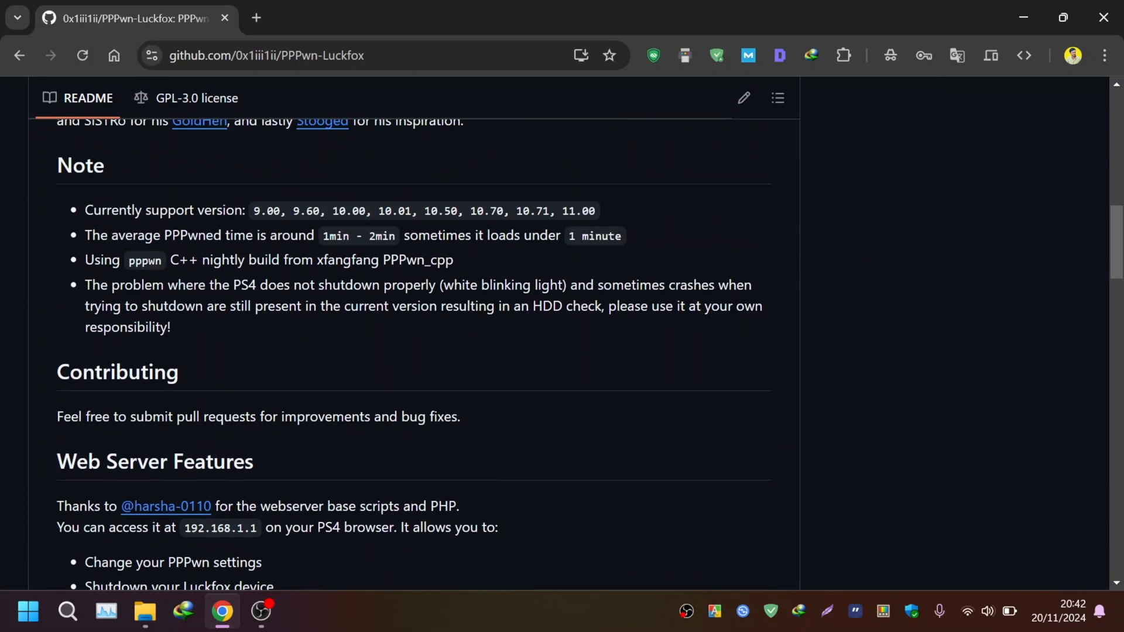
pyautogui.scroll(-3)
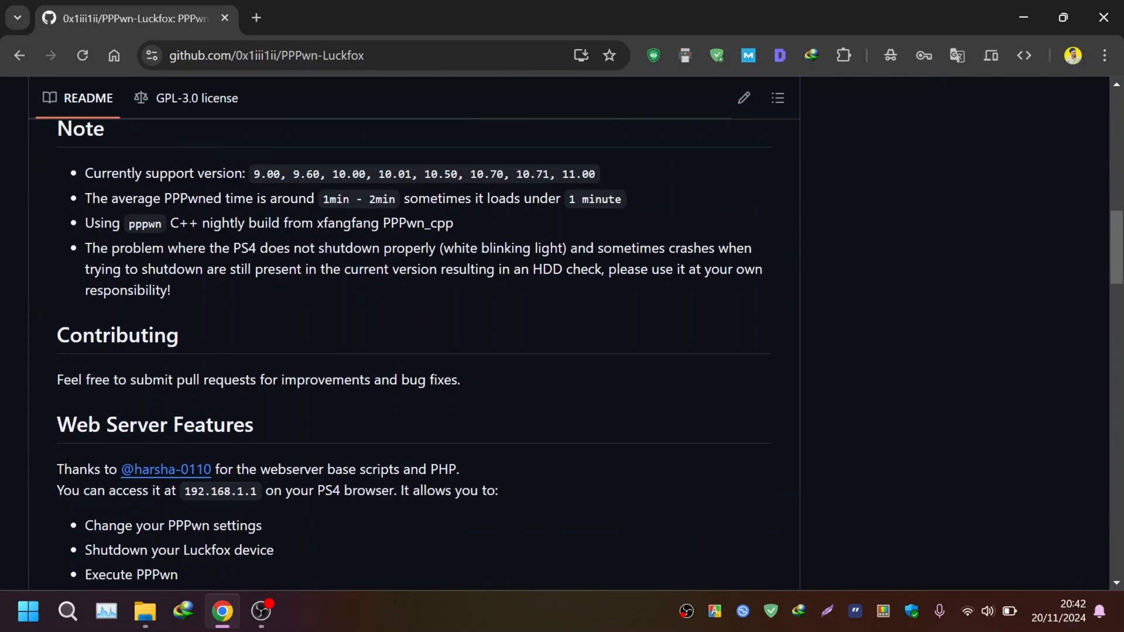
pyautogui.scroll(3)
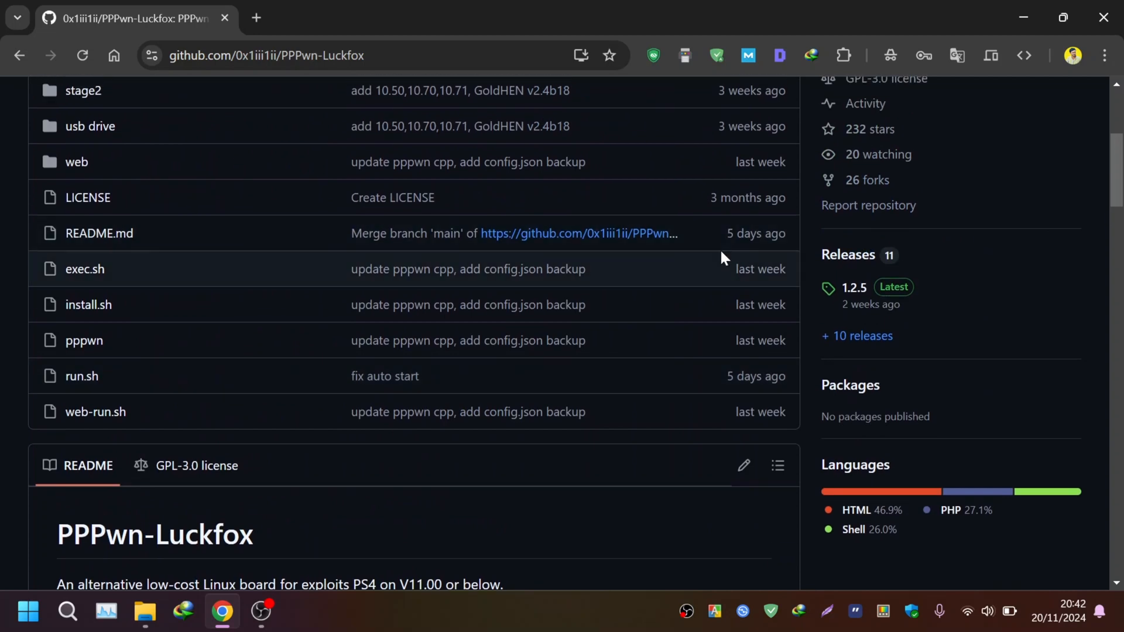
pyautogui.moveTo(854, 287)
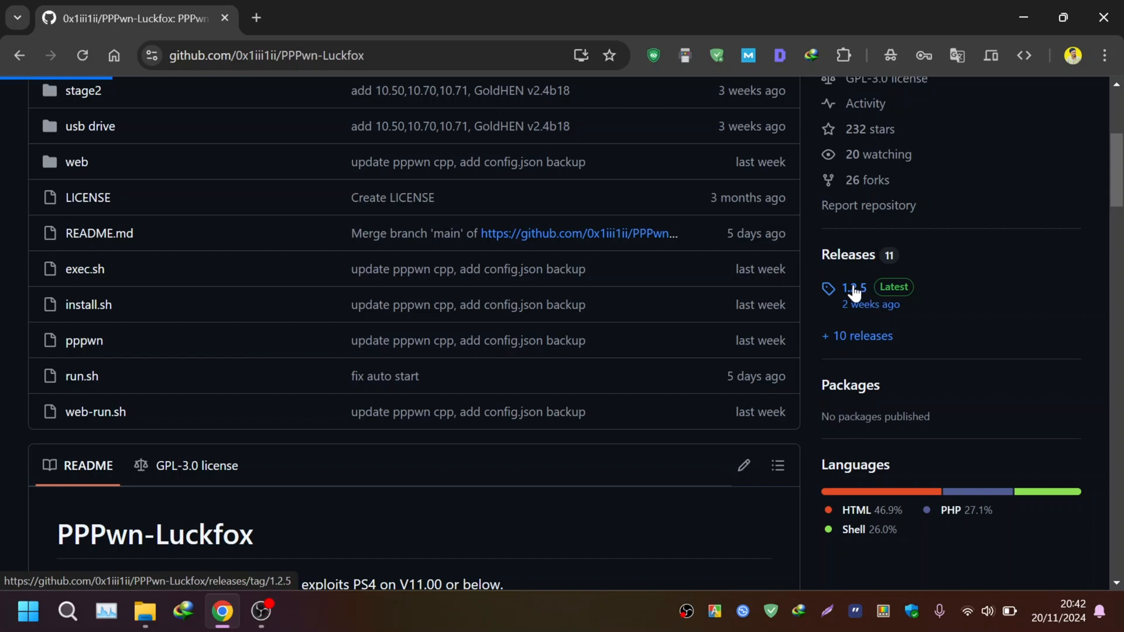
pyautogui.click(853, 288)
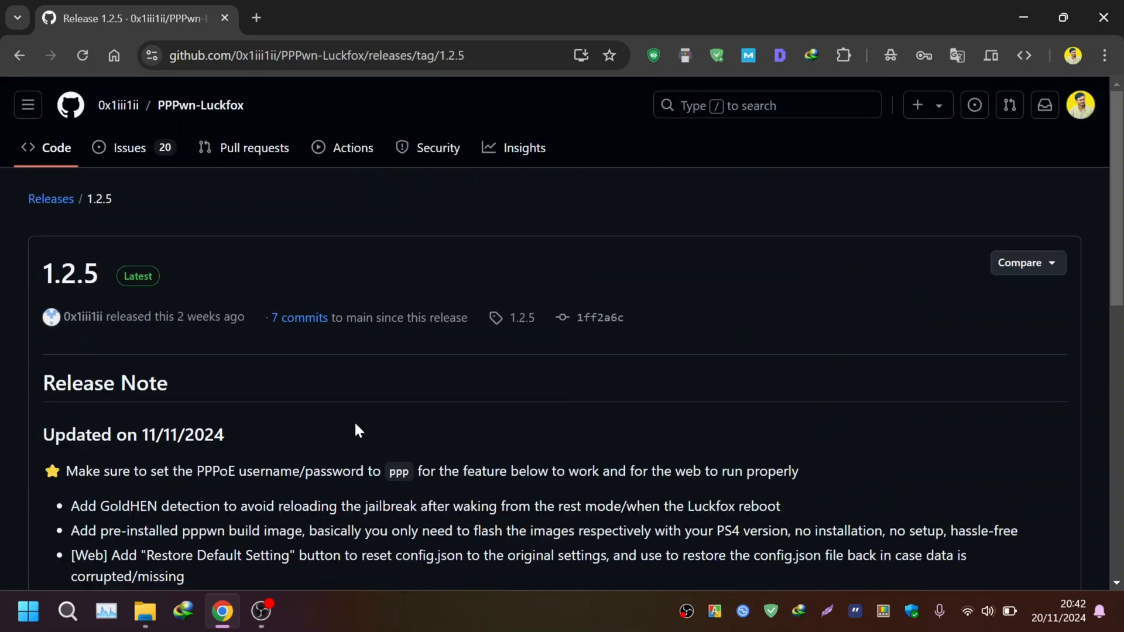
# Follow the 'here' link to the Luckfox Wiki SPI NAND flash burning guide and read through it
pyautogui.scroll(-3)
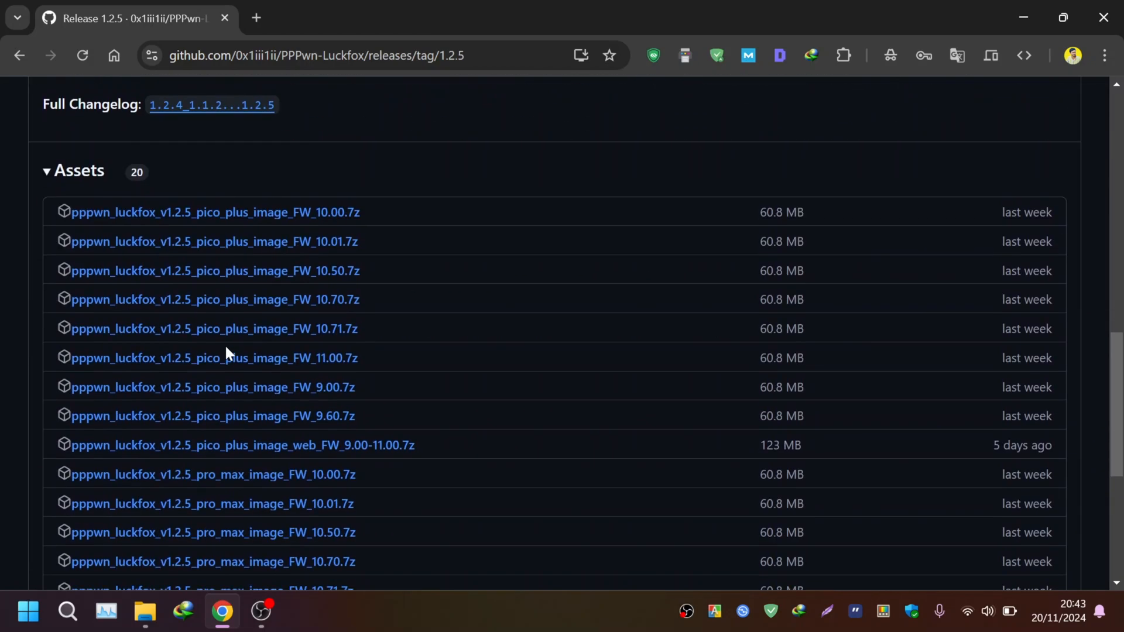
pyautogui.scroll(-3)
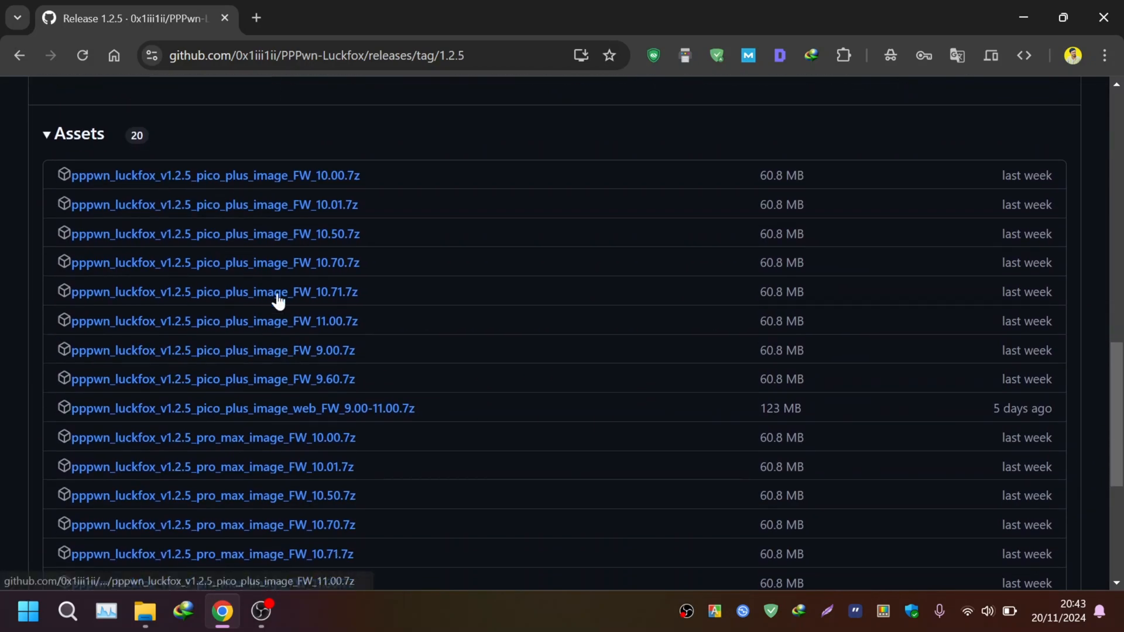
pyautogui.scroll(-3)
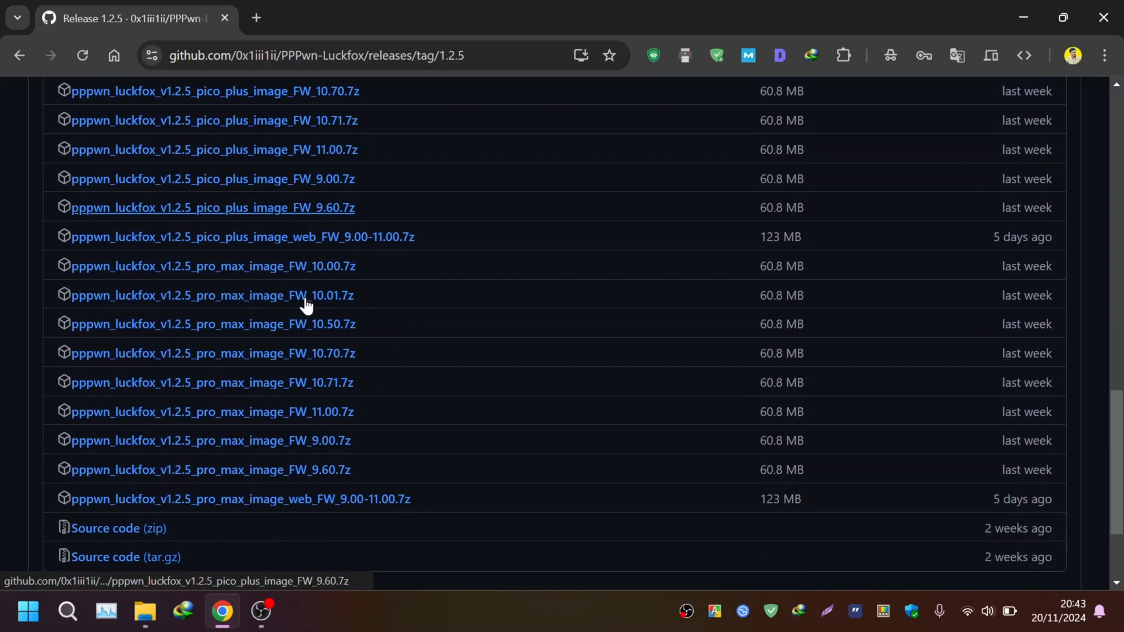
pyautogui.scroll(-3)
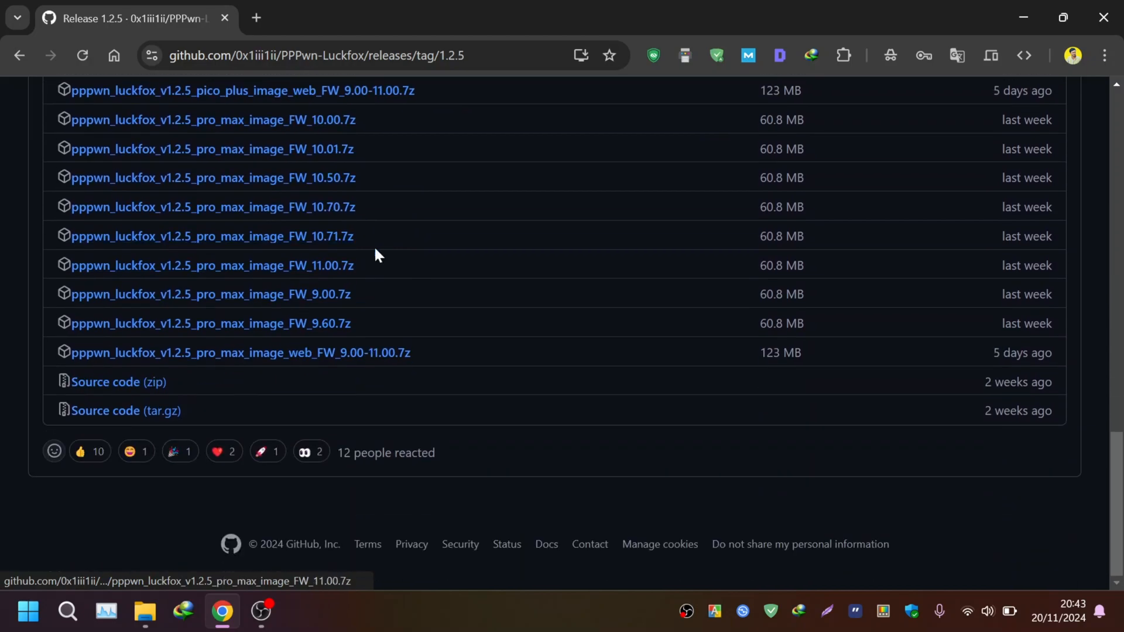
pyautogui.scroll(3)
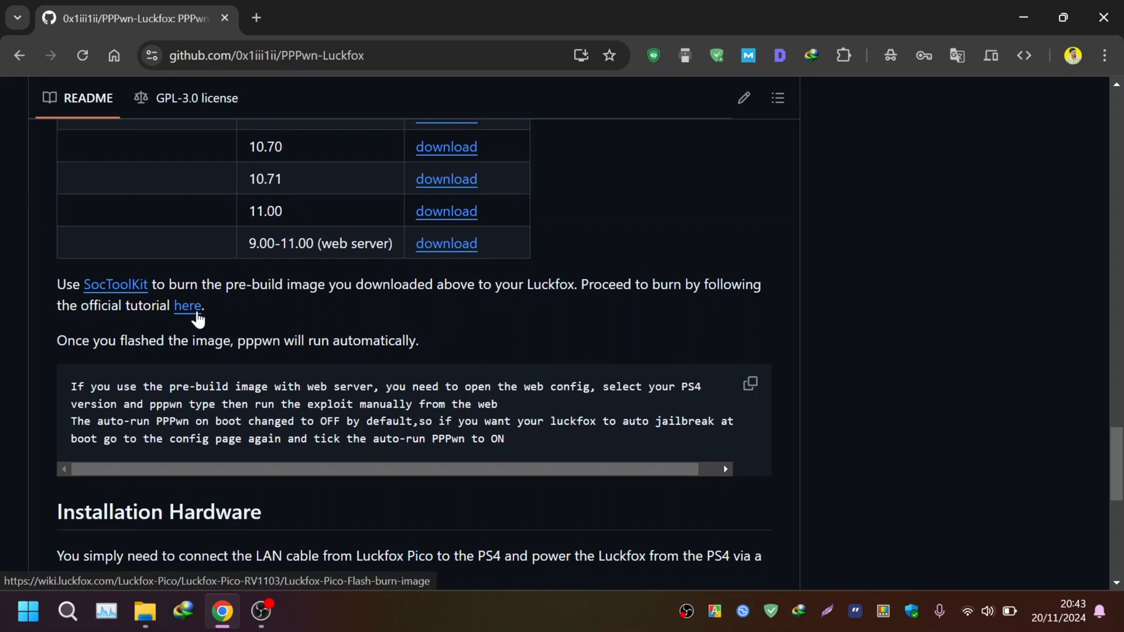
pyautogui.click(187, 306)
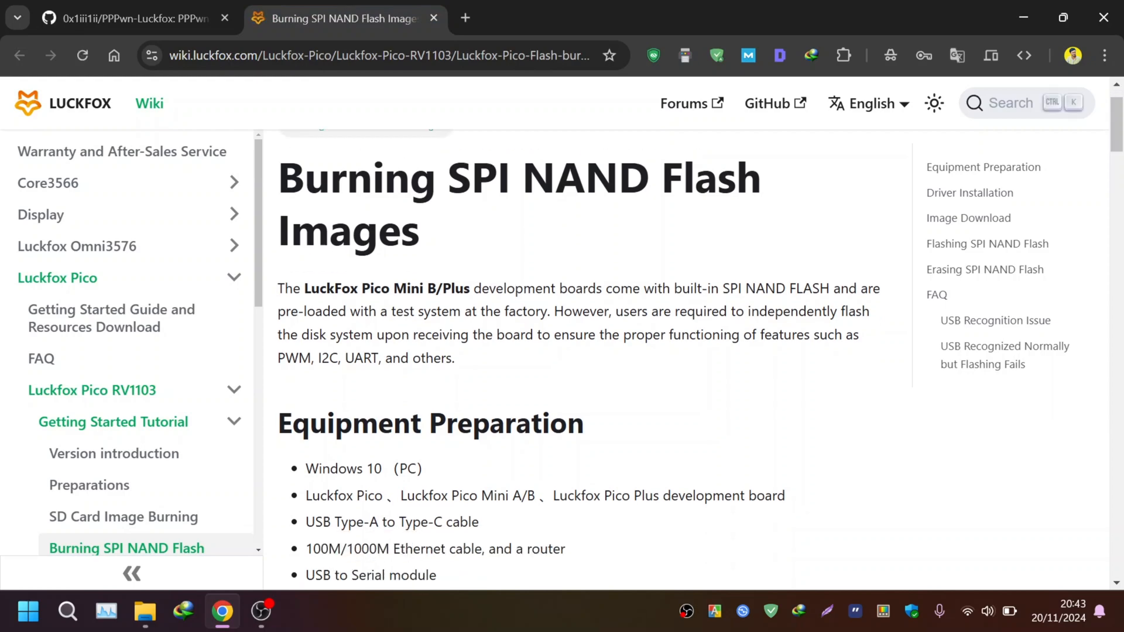
pyautogui.scroll(-3)
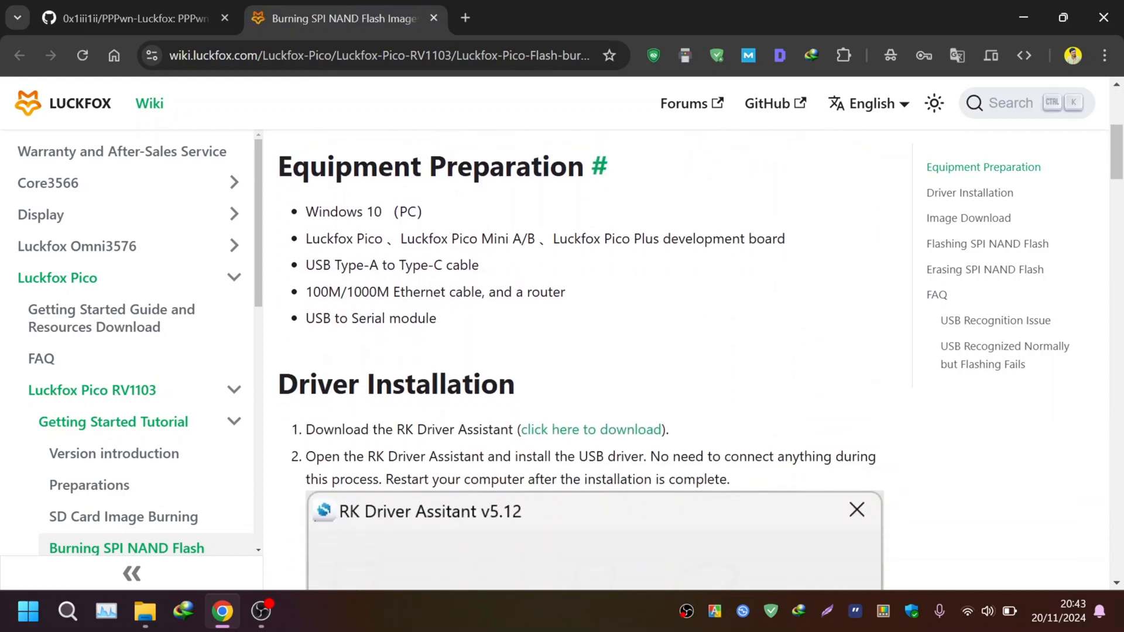
pyautogui.scroll(-3)
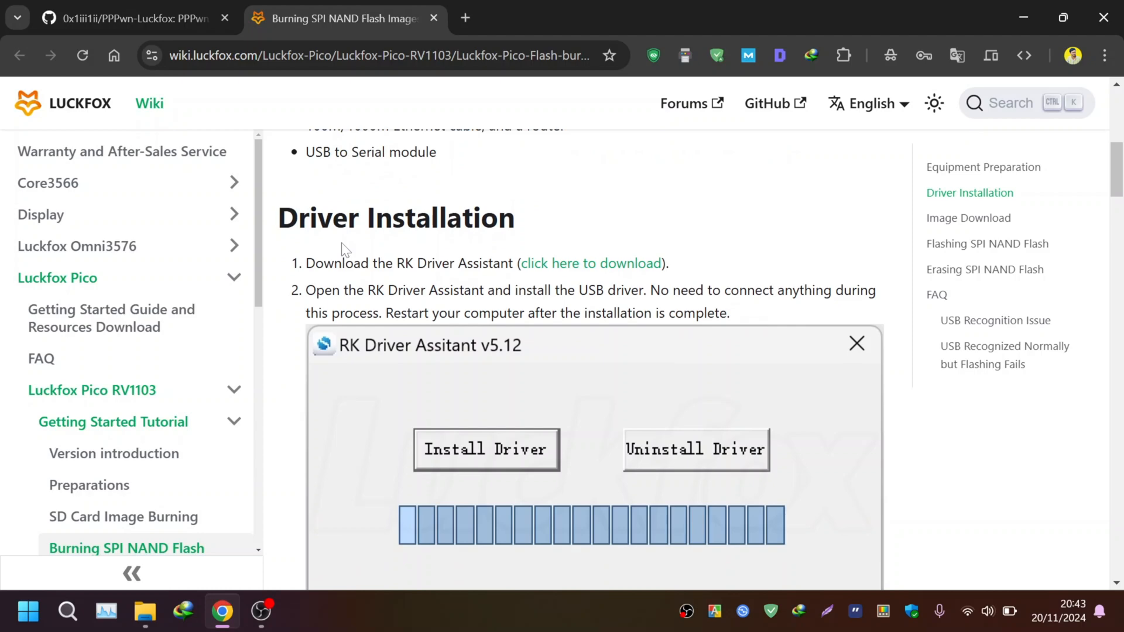
pyautogui.scroll(-3)
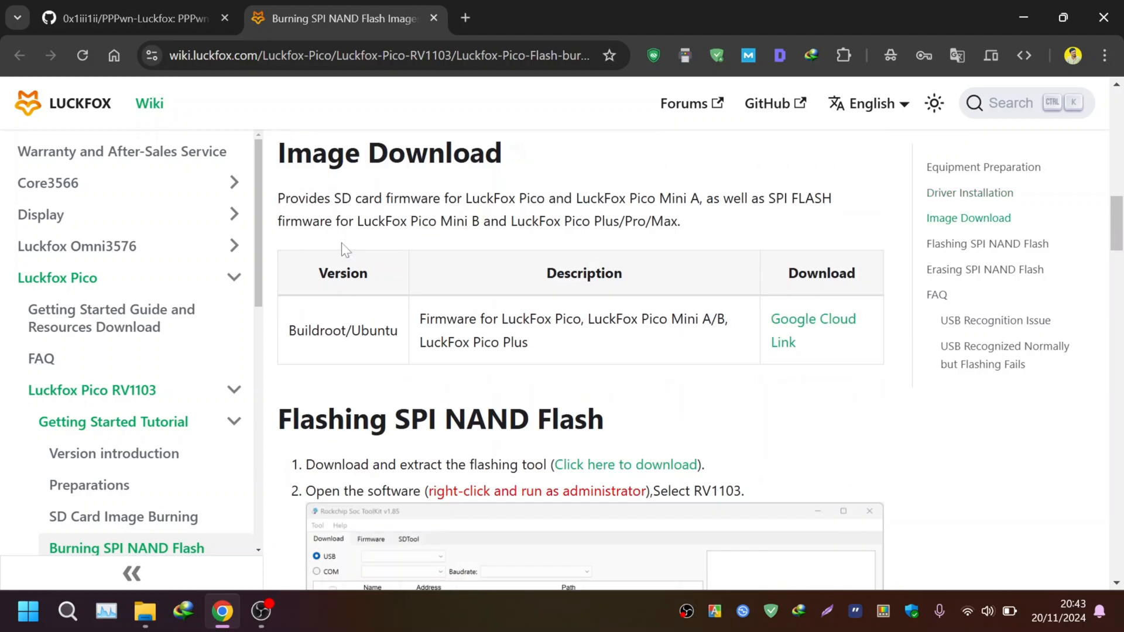
pyautogui.scroll(-3)
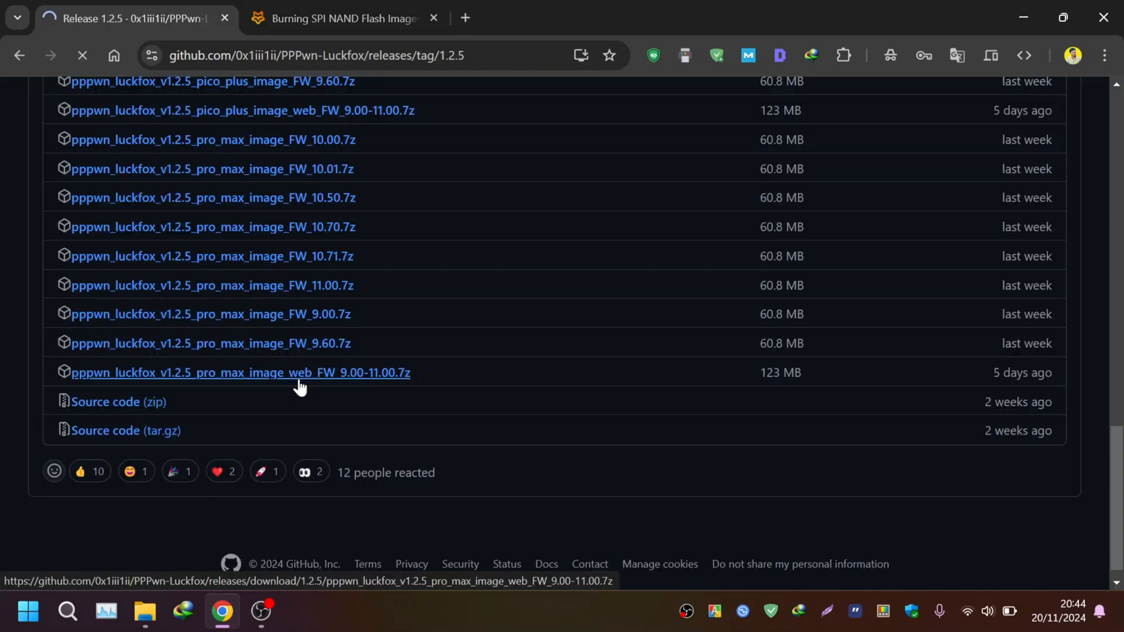
# Download the 1.2.5 pro_max web-server image (122.55 MB) through IDM
pyautogui.click(240, 372)
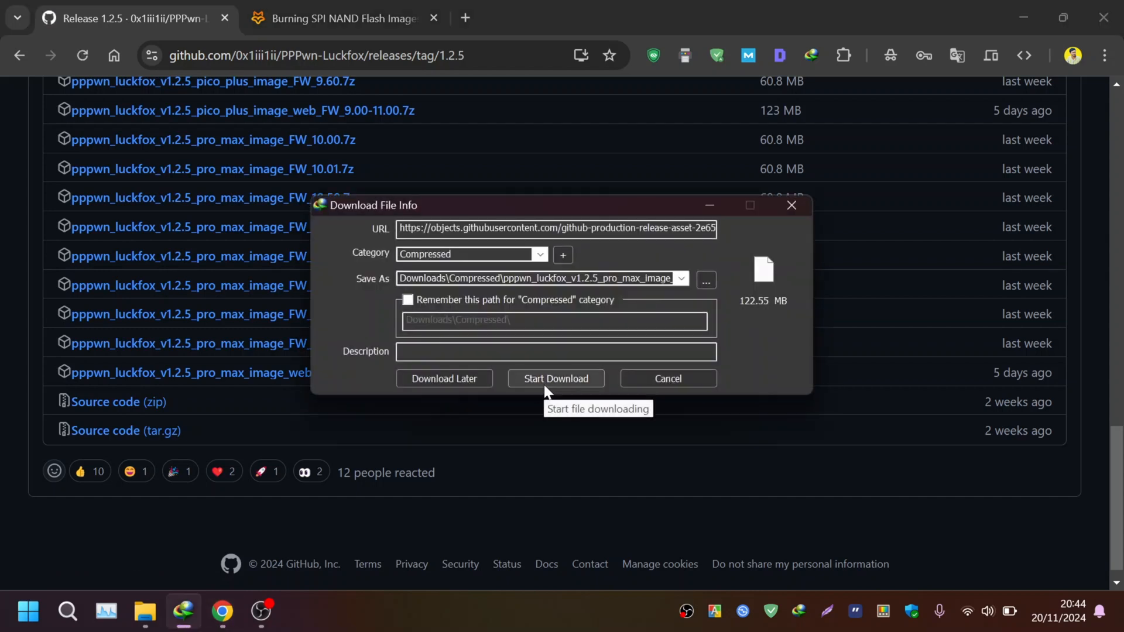
pyautogui.click(555, 379)
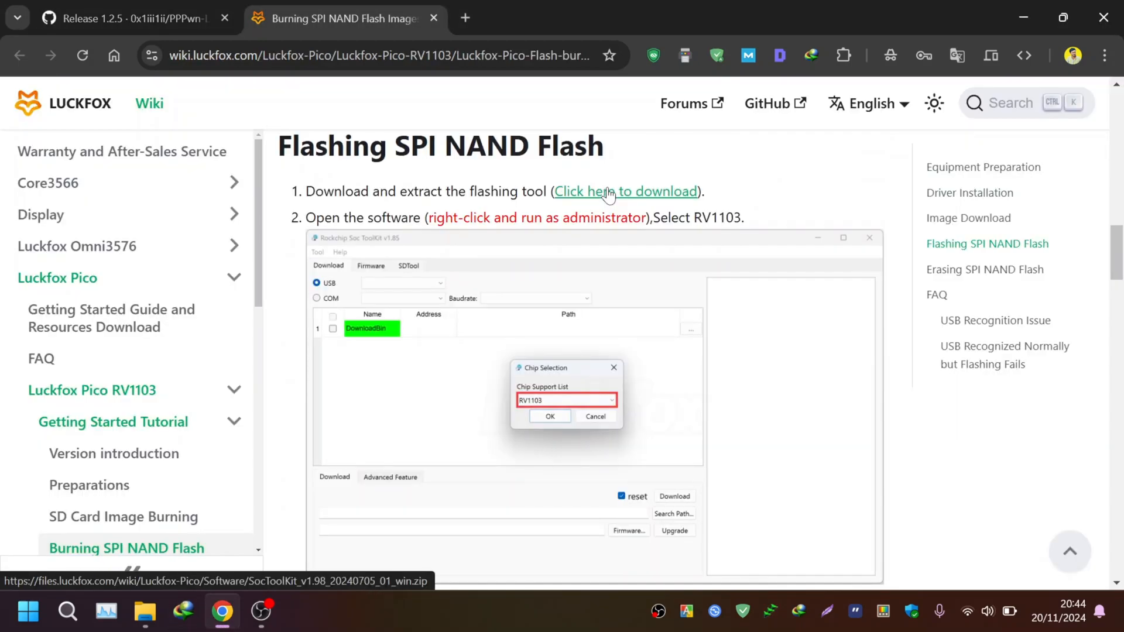
# Download the SocToolKit zip and the RK Driver Assistant from the Luckfox wiki
pyautogui.click(625, 191)
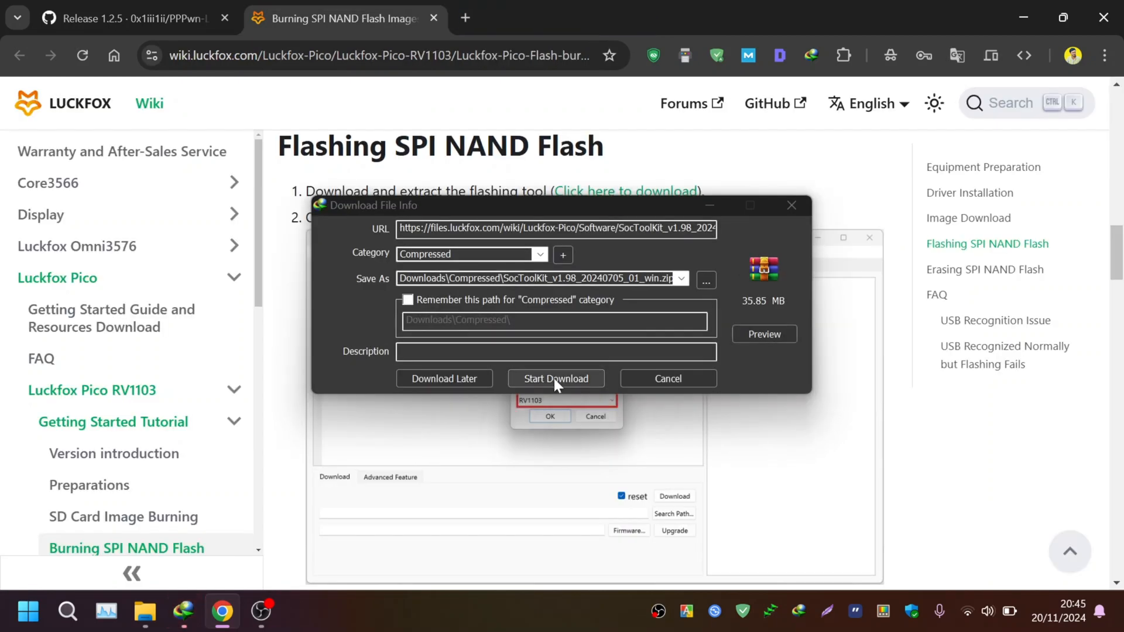
pyautogui.click(557, 379)
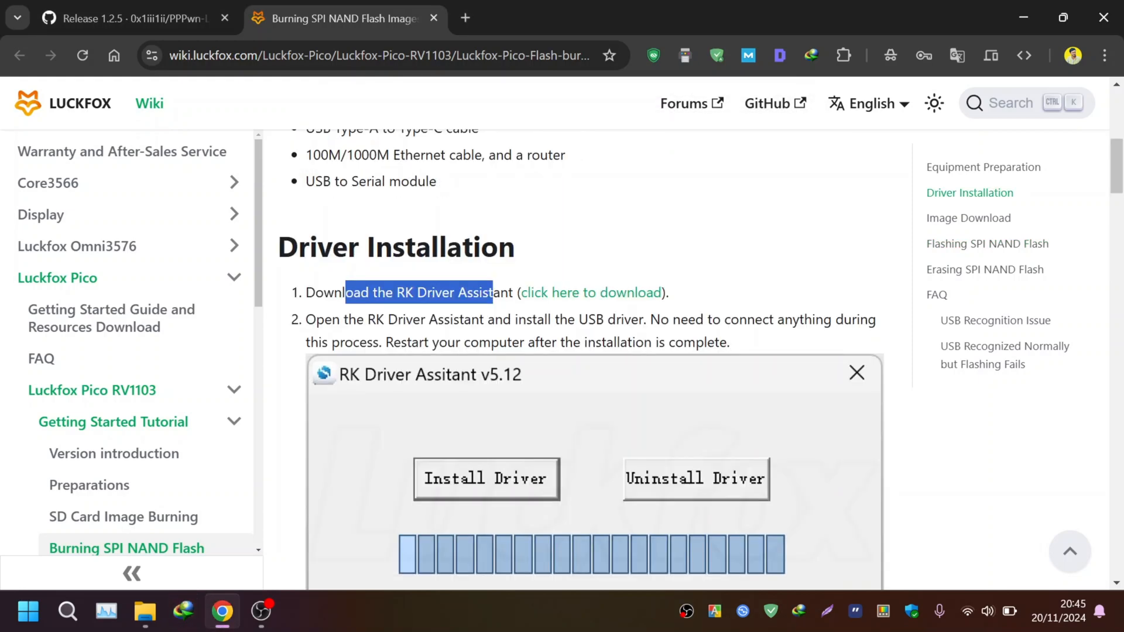
pyautogui.click(591, 292)
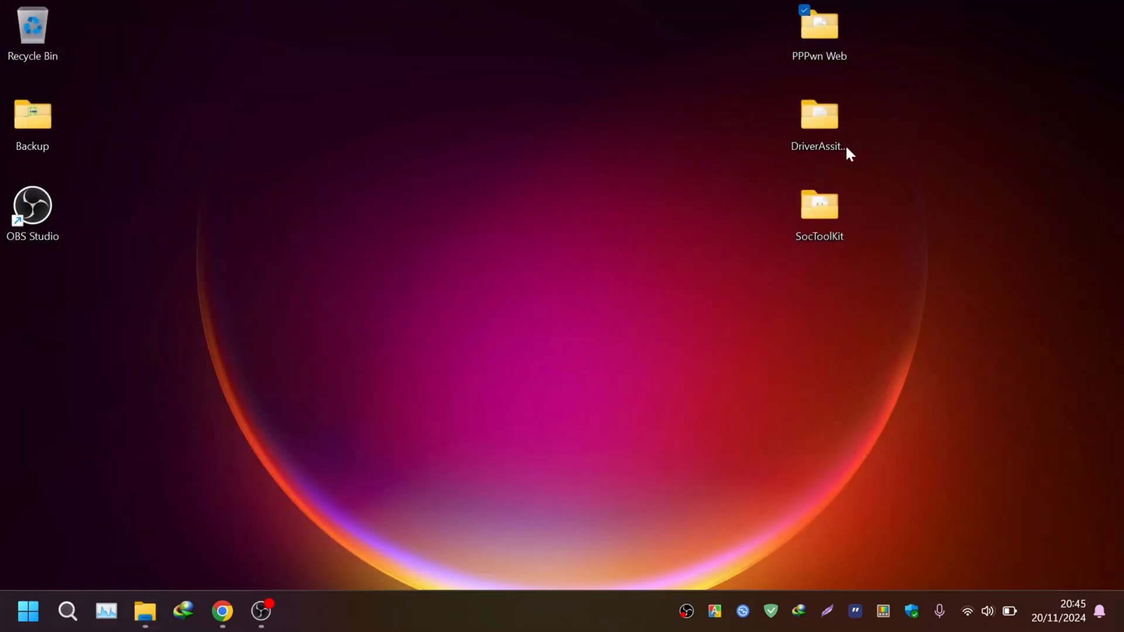
# Show the DriverAssitant_v5.12 folder's contents (DriverInstall, ADBDriver, Driver) in File Explorer
pyautogui.doubleClick(819, 115)
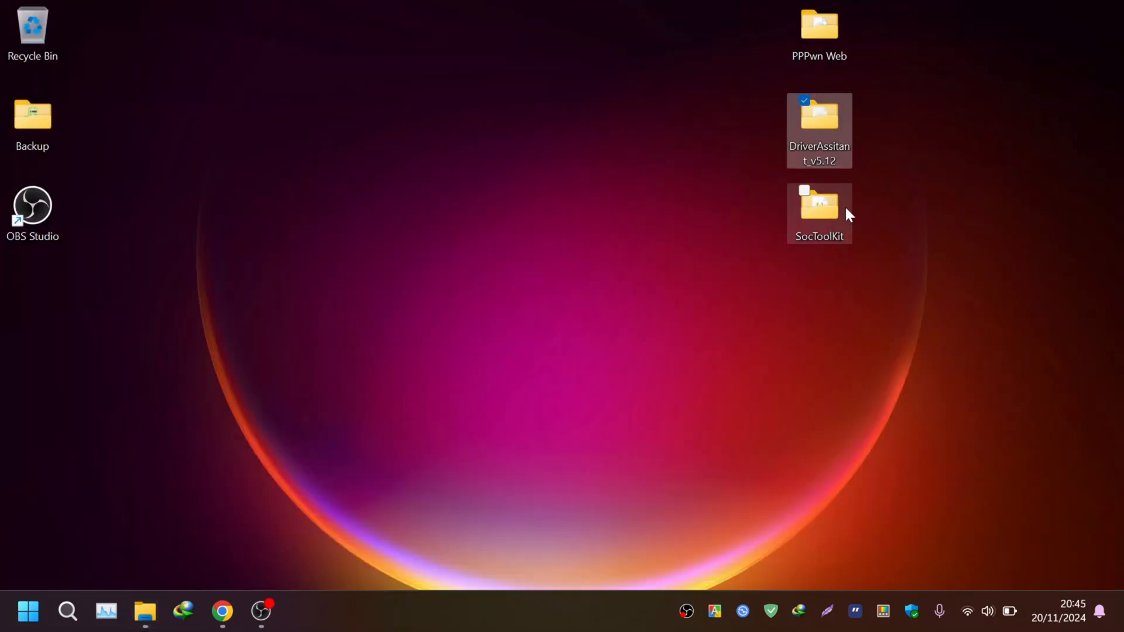
pyautogui.doubleClick(818, 205)
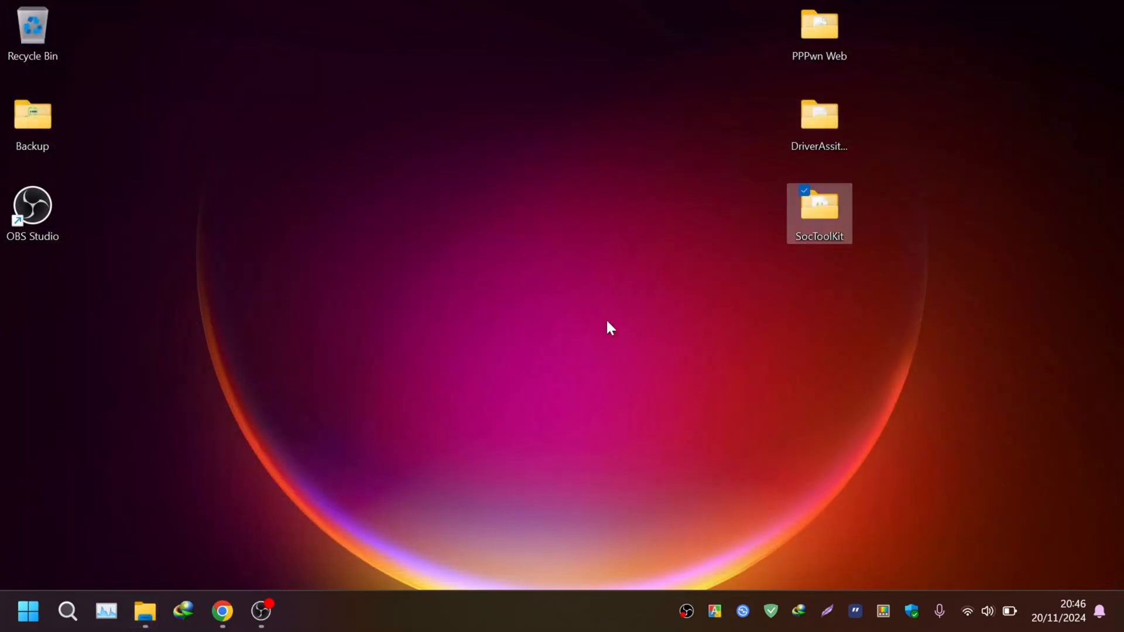
pyautogui.doubleClick(819, 115)
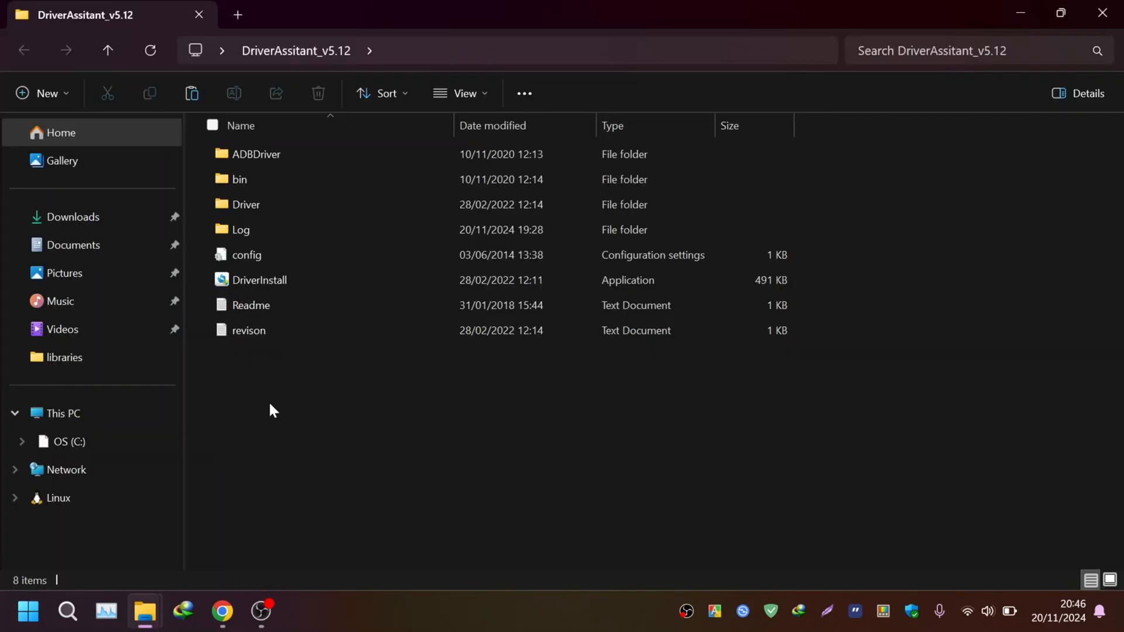
# Run DriverInstall and install the Rockchip USB driver, confirming 'Install driver ok.'
pyautogui.click(246, 255)
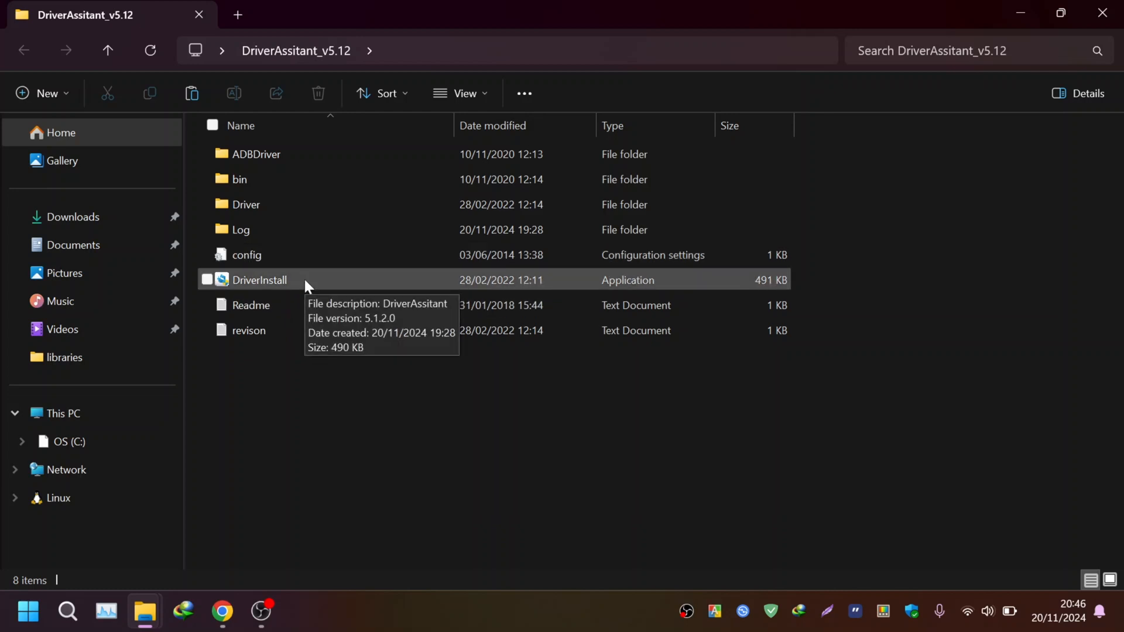
pyautogui.doubleClick(259, 280)
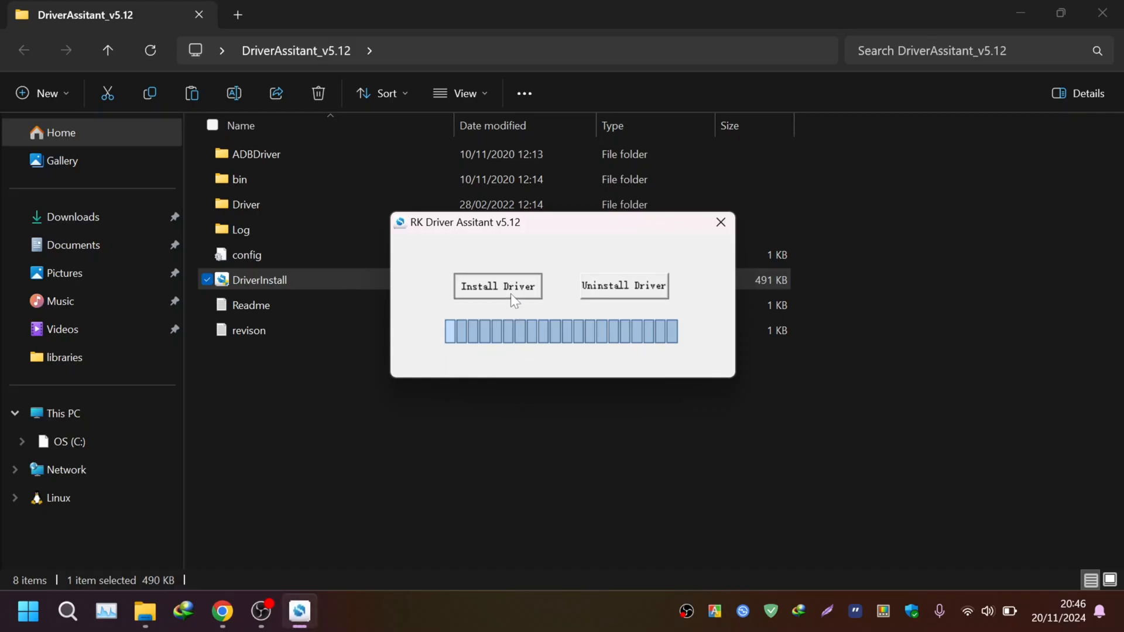
pyautogui.click(497, 286)
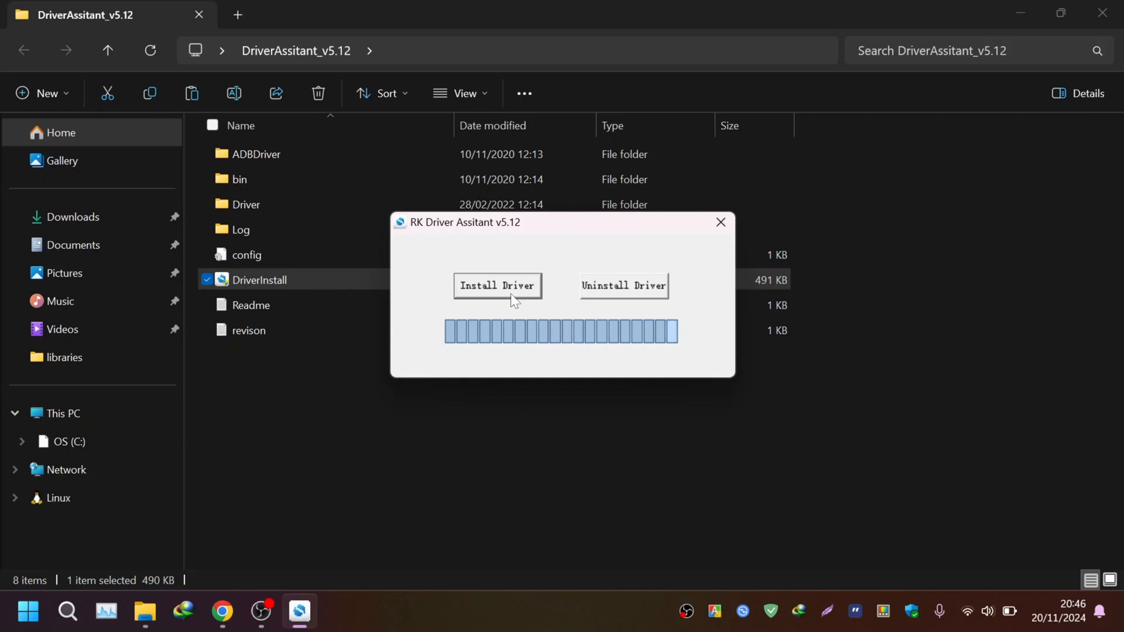
pyautogui.click(496, 285)
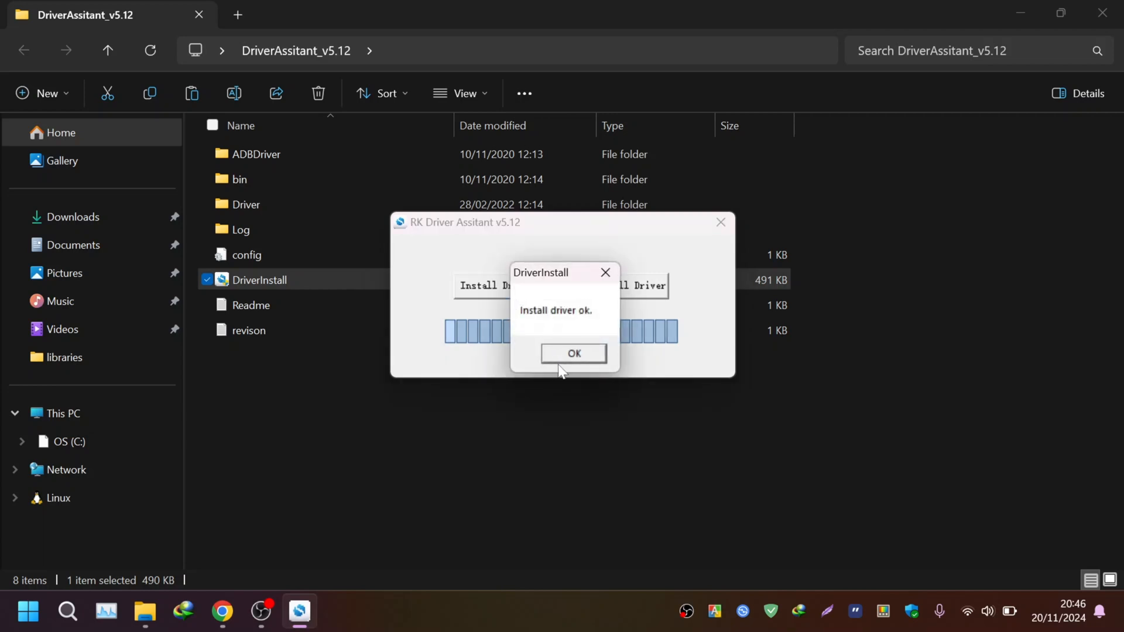
pyautogui.click(572, 354)
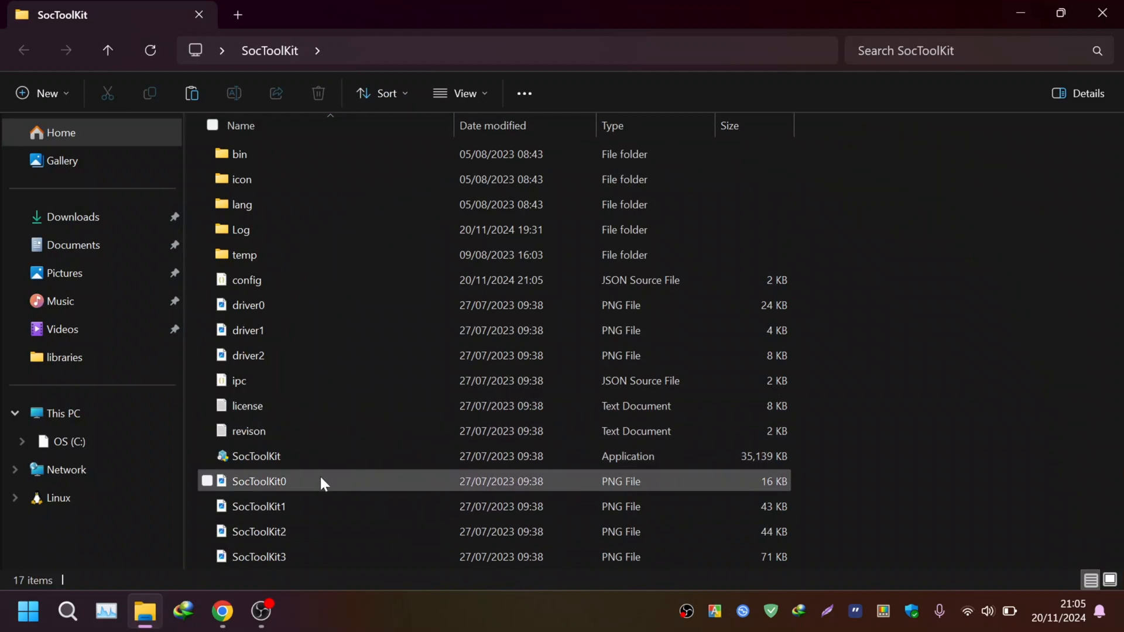
# Start SocToolKit v1.85 with RV1106 chosen from the Chip Support List
pyautogui.doubleClick(255, 456)
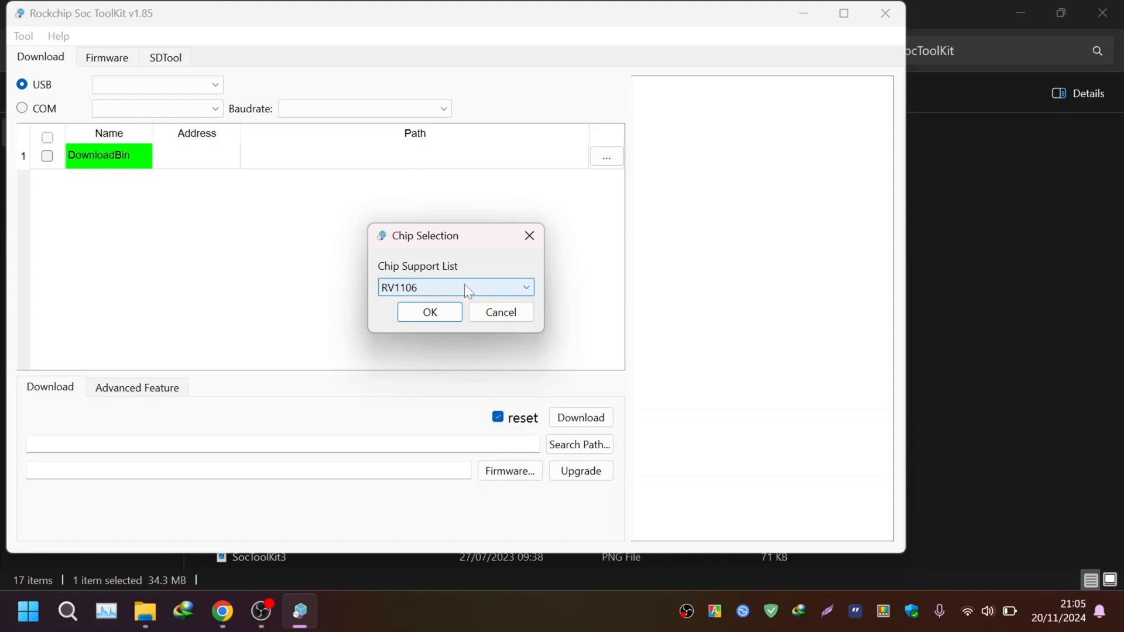
pyautogui.click(429, 312)
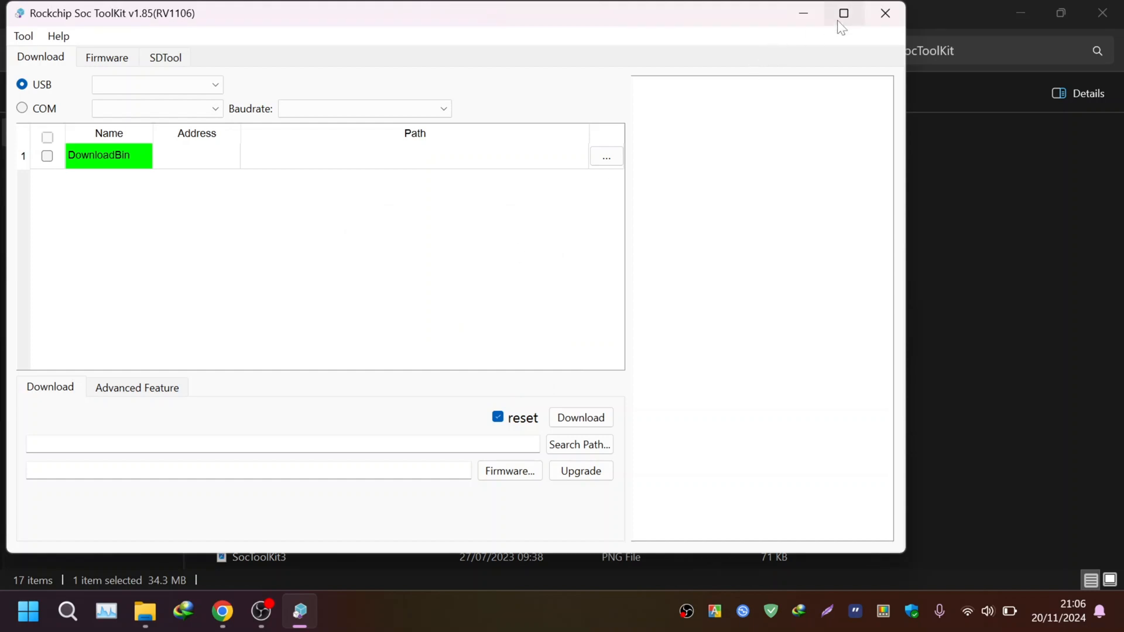
# Maximize SocToolKit and select the Maskrom 22 device in the USB dropdown
pyautogui.click(843, 13)
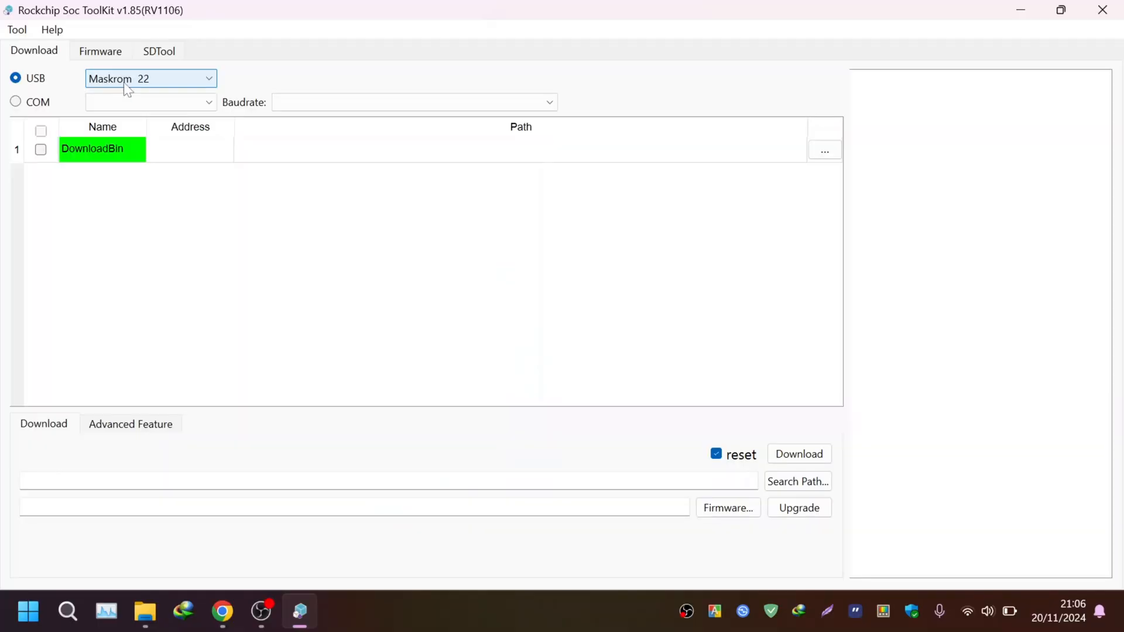
pyautogui.moveTo(143, 81)
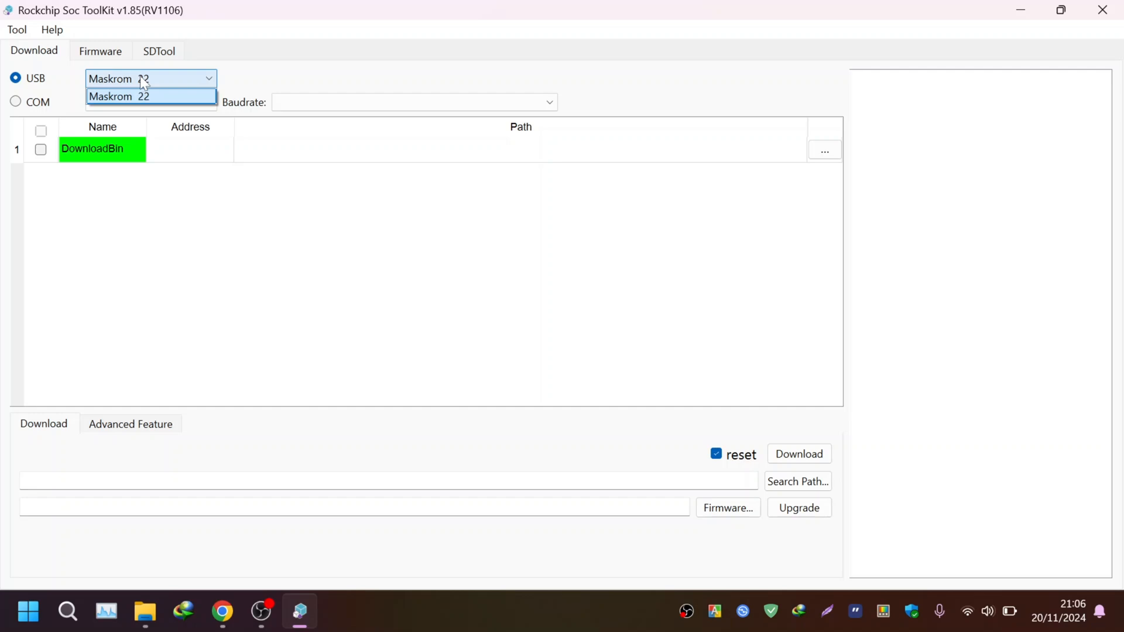
pyautogui.click(120, 96)
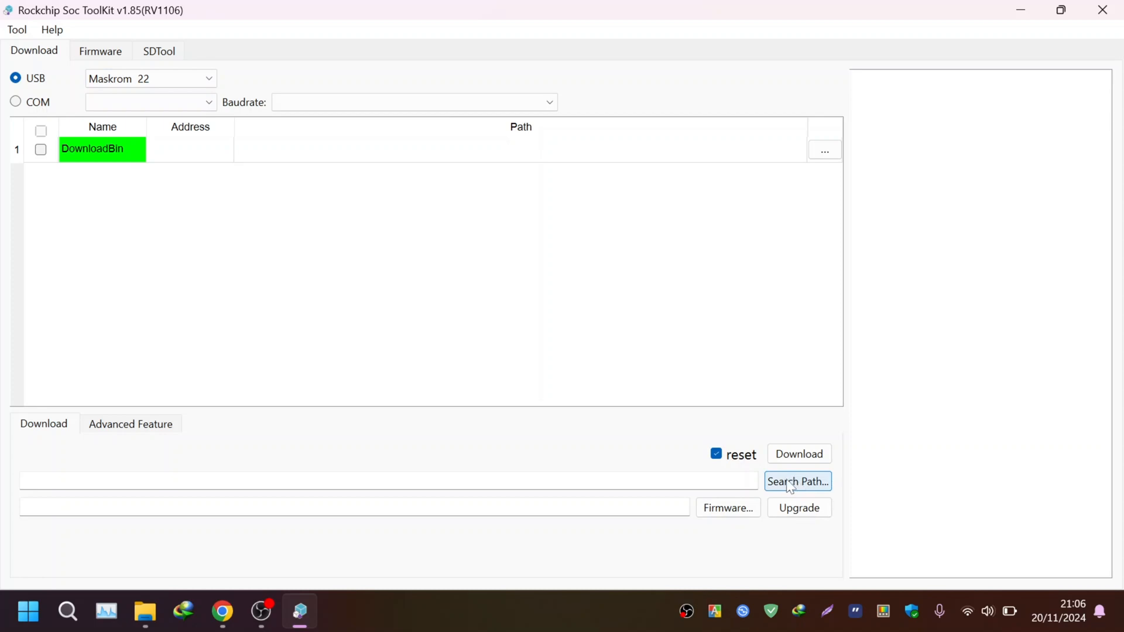
# Set Documents\PPPwn Web as the search path and reload env.img, listing env through rootfs partitions
pyautogui.click(797, 481)
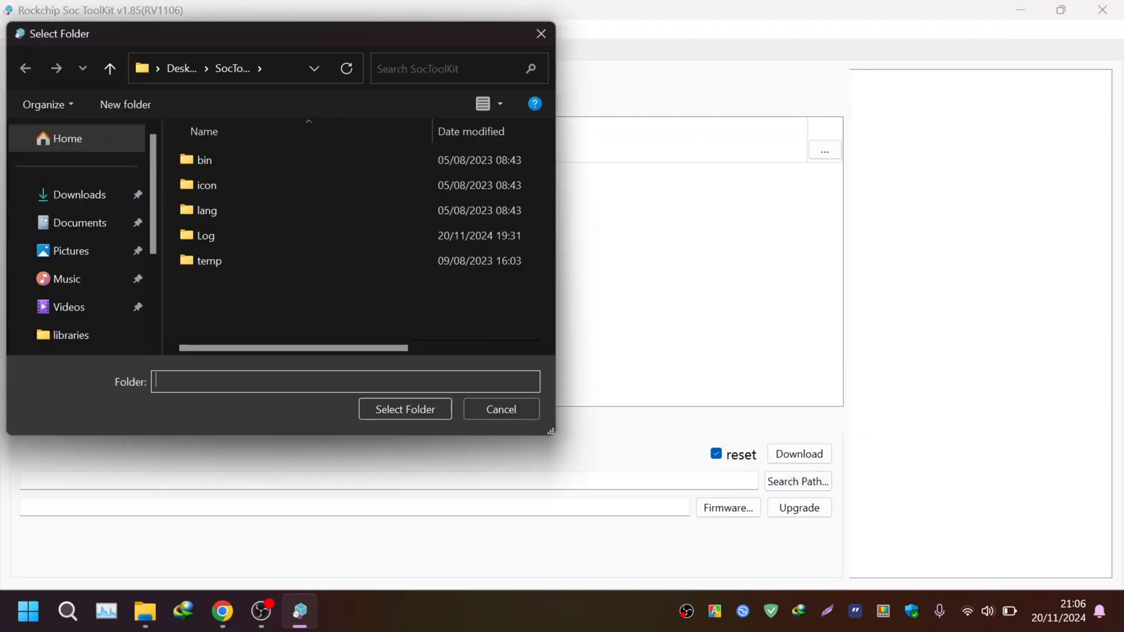
pyautogui.moveTo(71, 250)
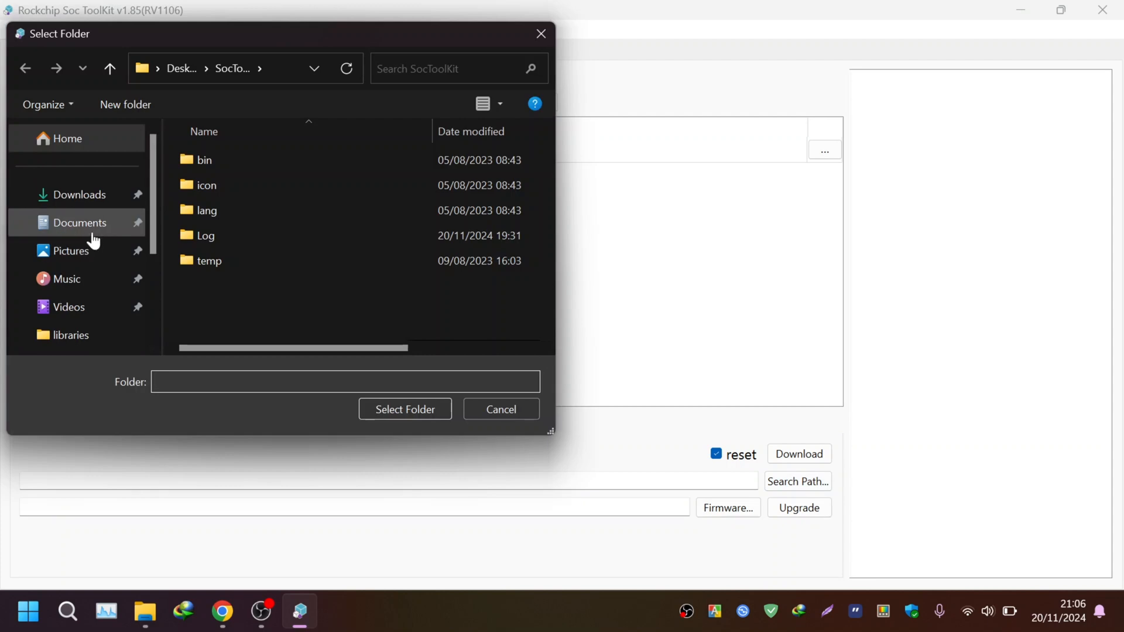
pyautogui.click(346, 381)
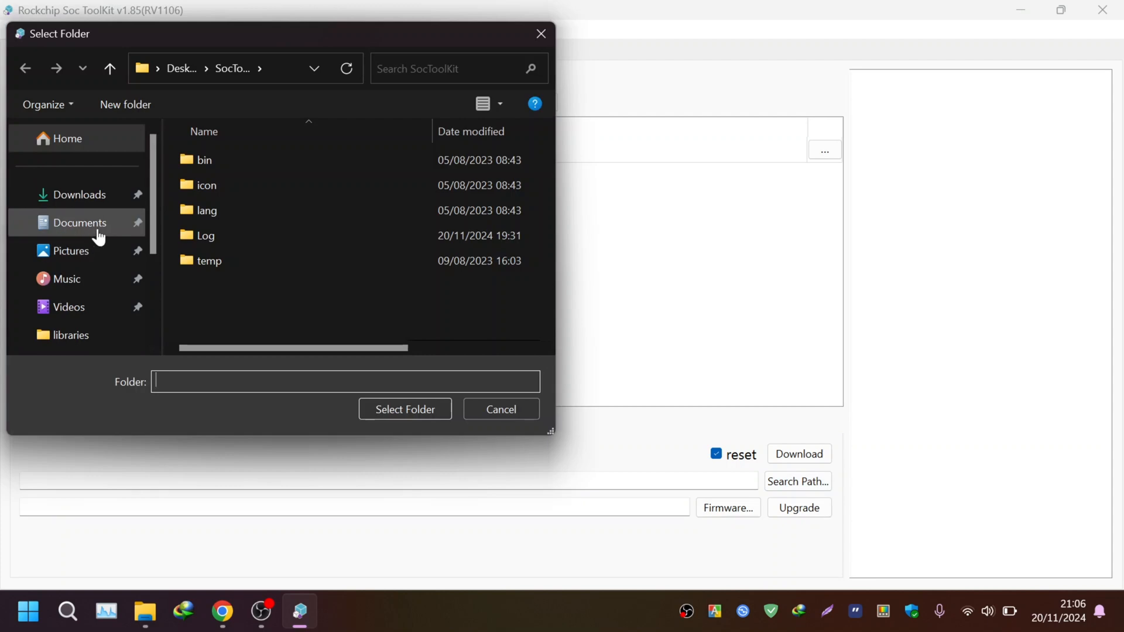
pyautogui.moveTo(92, 232)
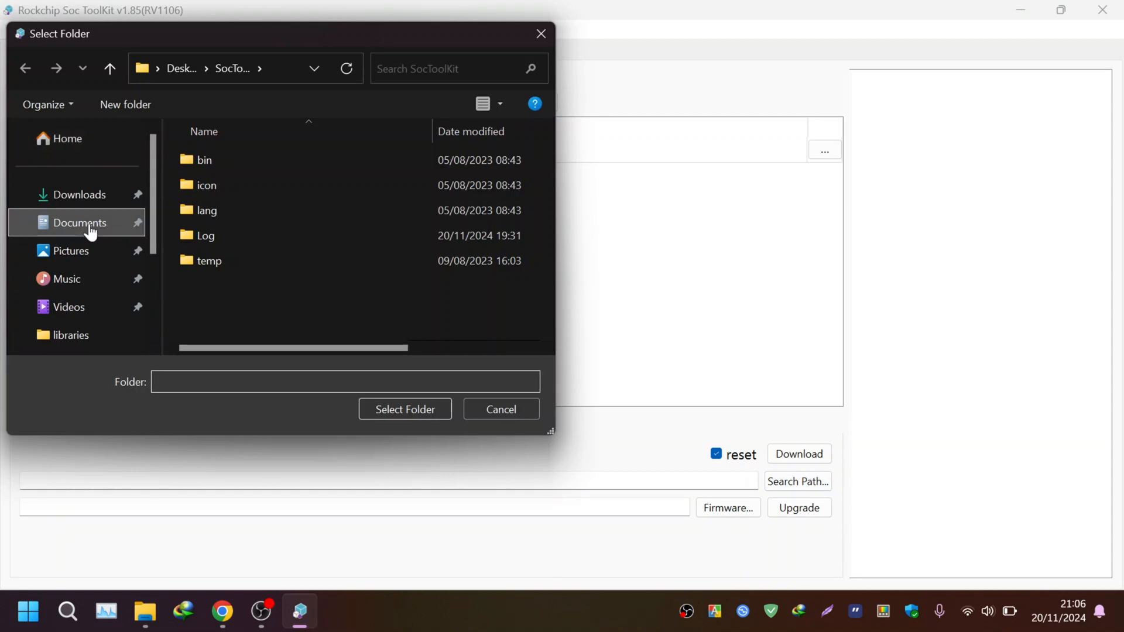
pyautogui.click(80, 223)
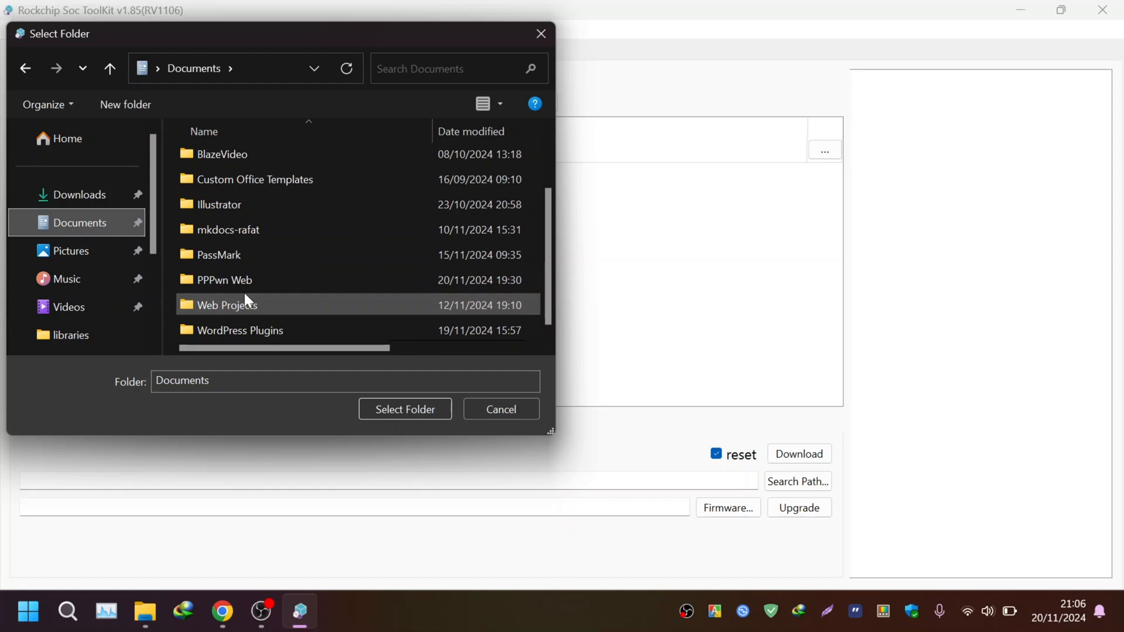
pyautogui.click(224, 280)
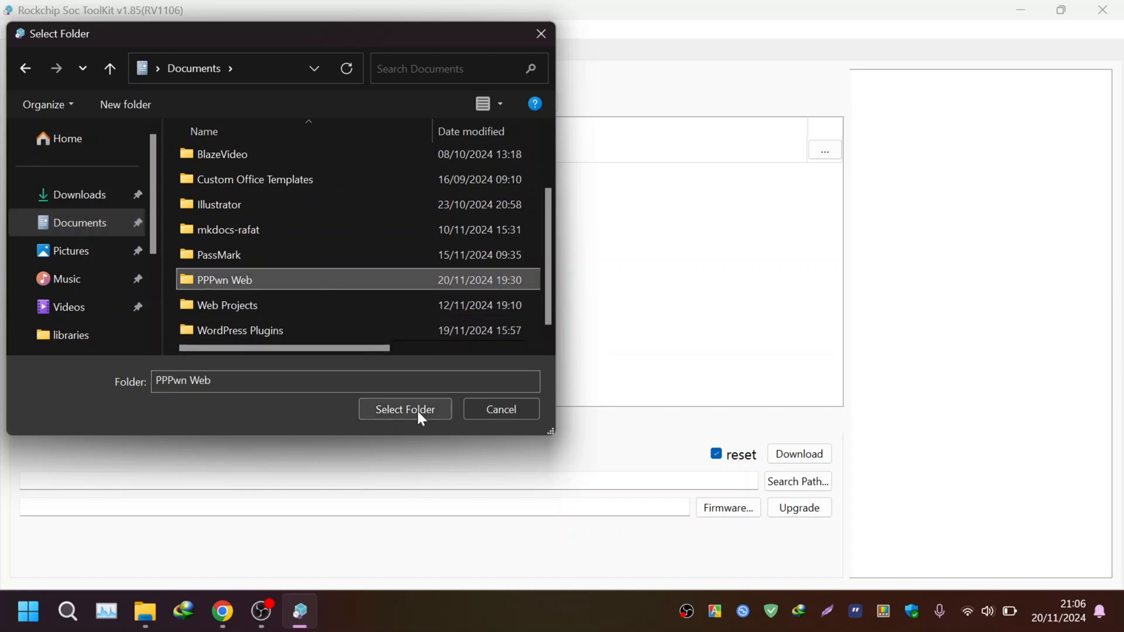
pyautogui.click(404, 409)
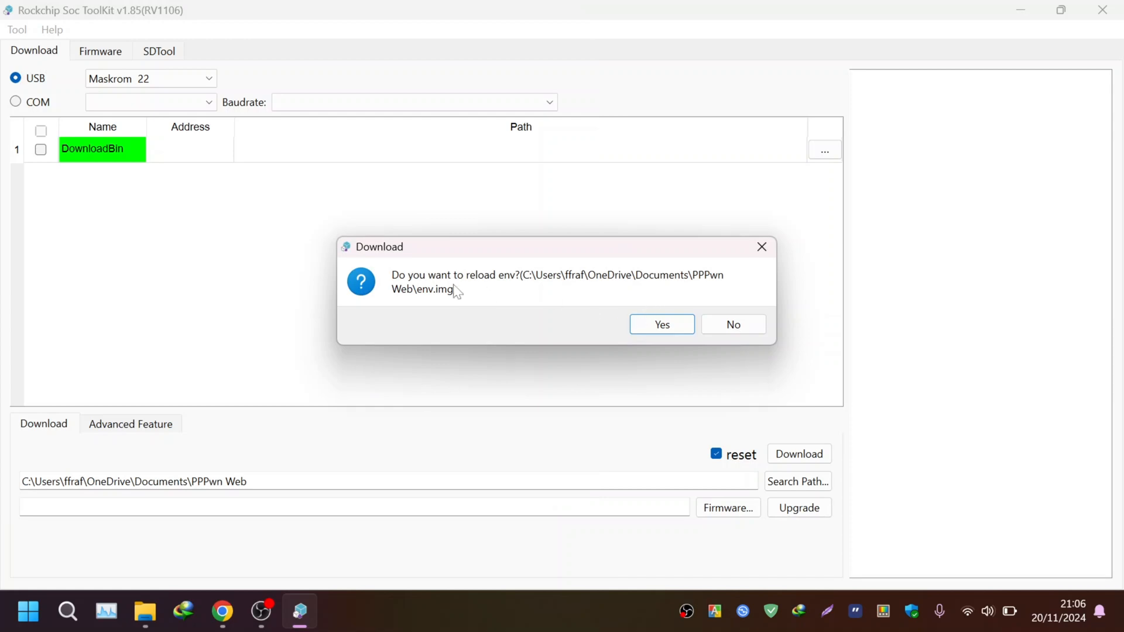
pyautogui.moveTo(614, 314)
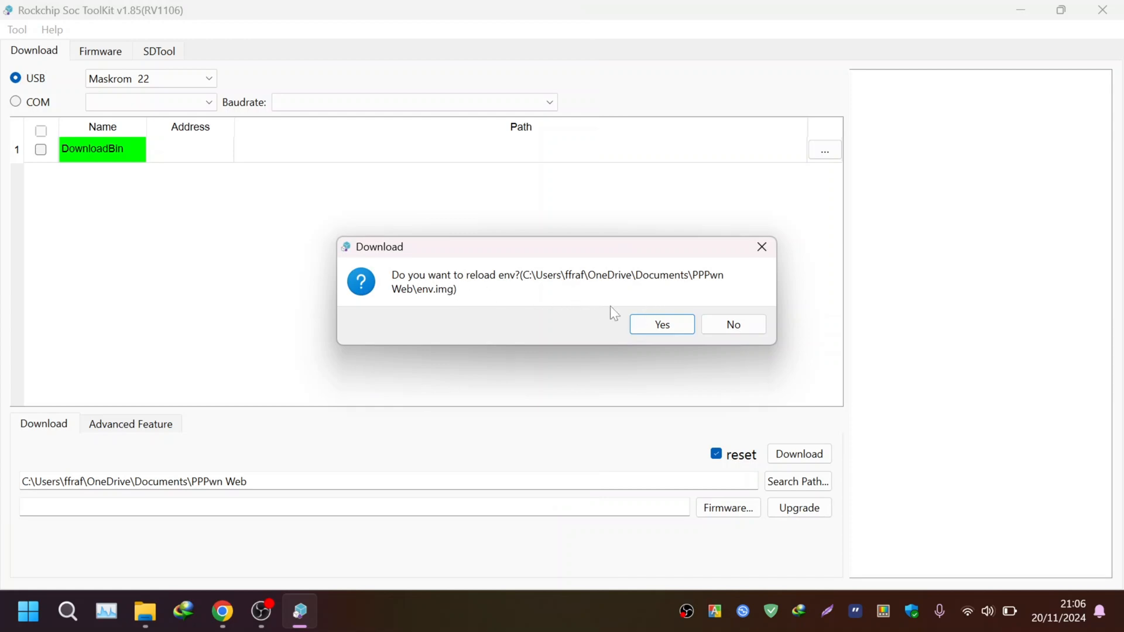
pyautogui.click(661, 323)
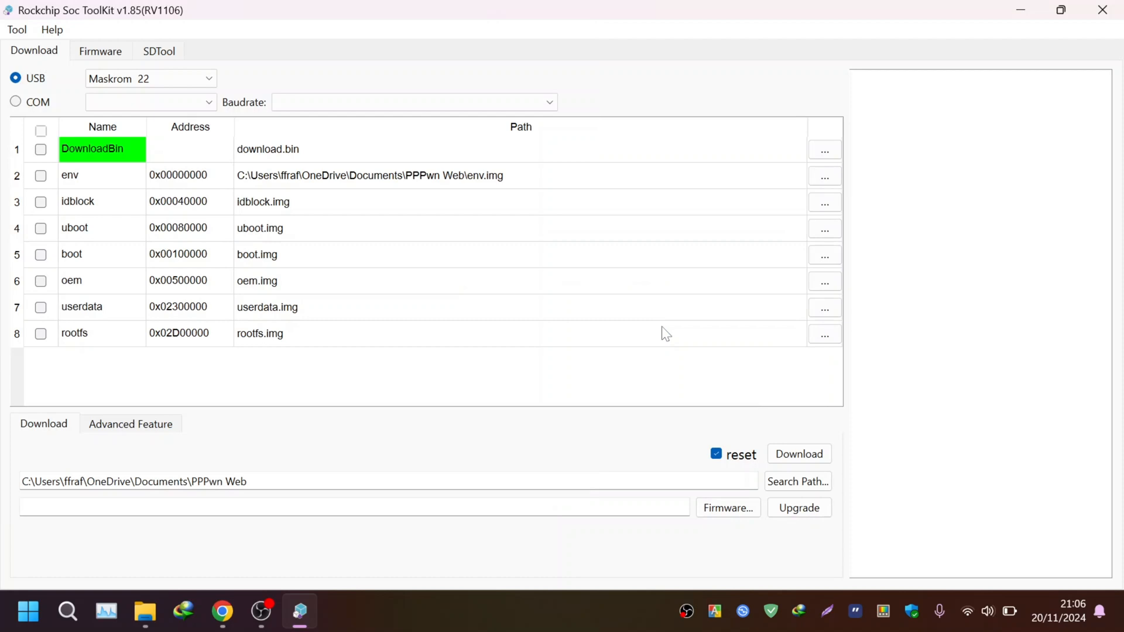
# Tick DownloadBin, send the loader from Advanced Feature until Download done, then Erase All flash
pyautogui.click(41, 150)
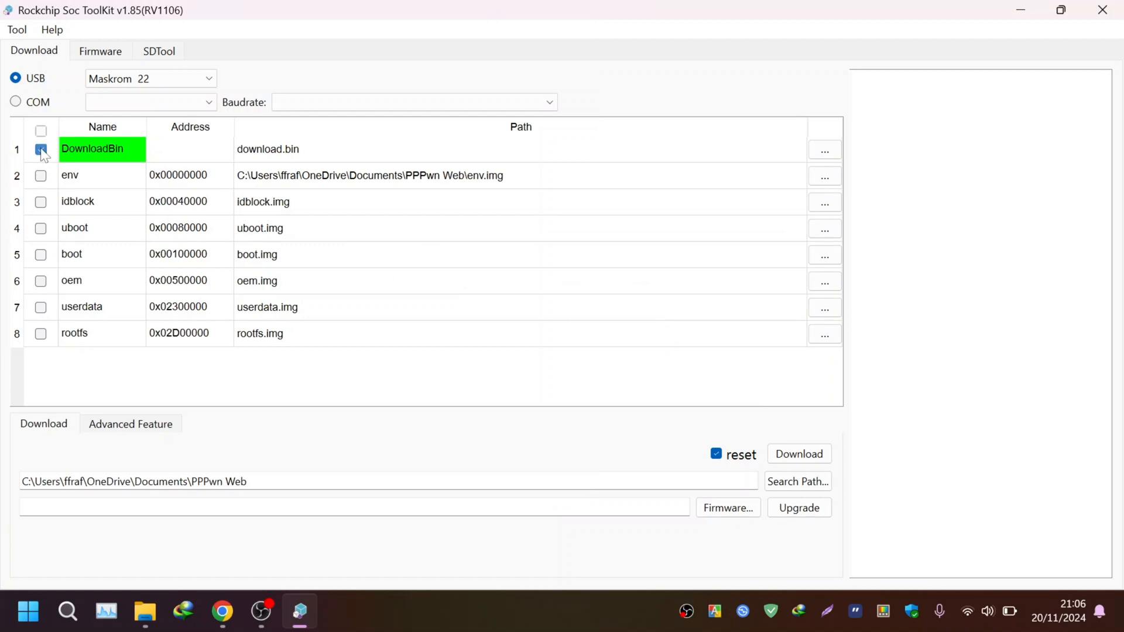
pyautogui.click(41, 149)
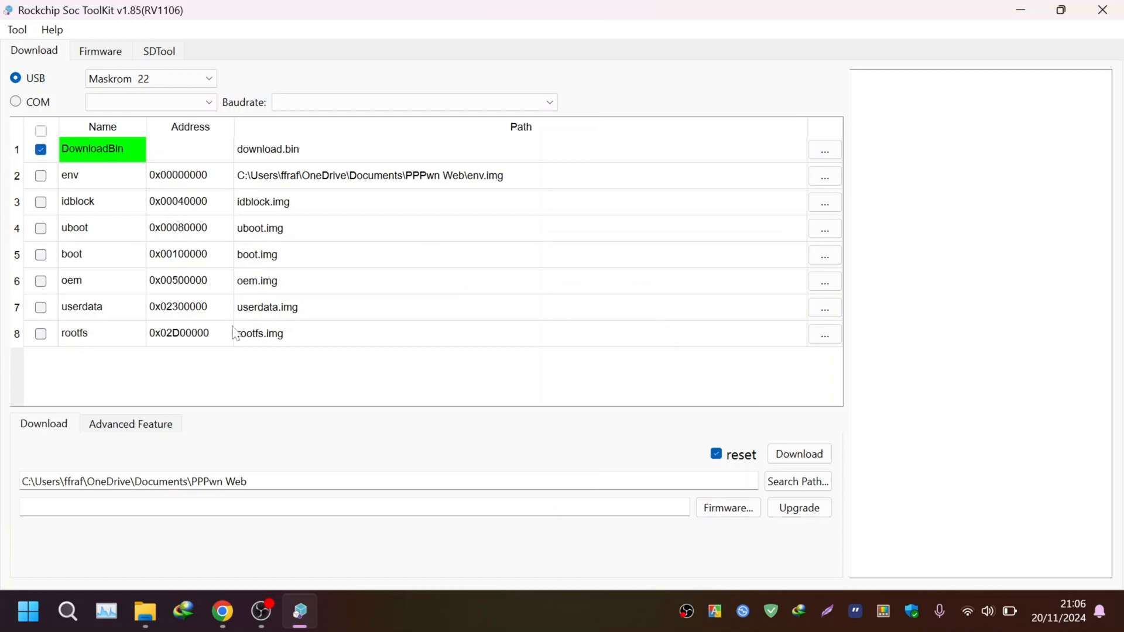
pyautogui.click(131, 424)
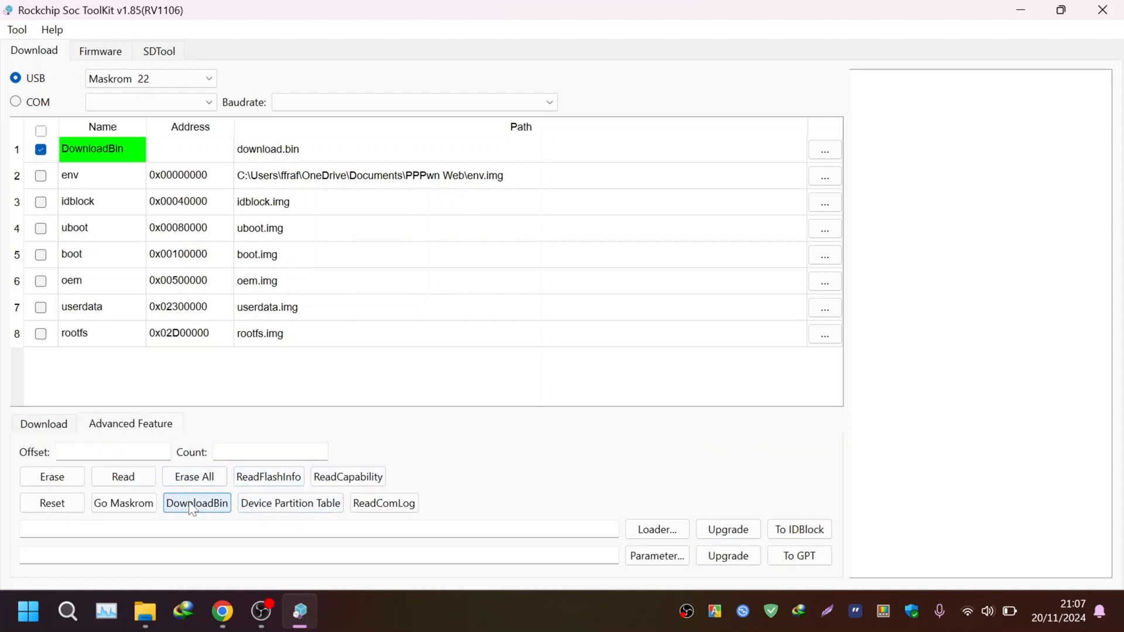
pyautogui.click(197, 503)
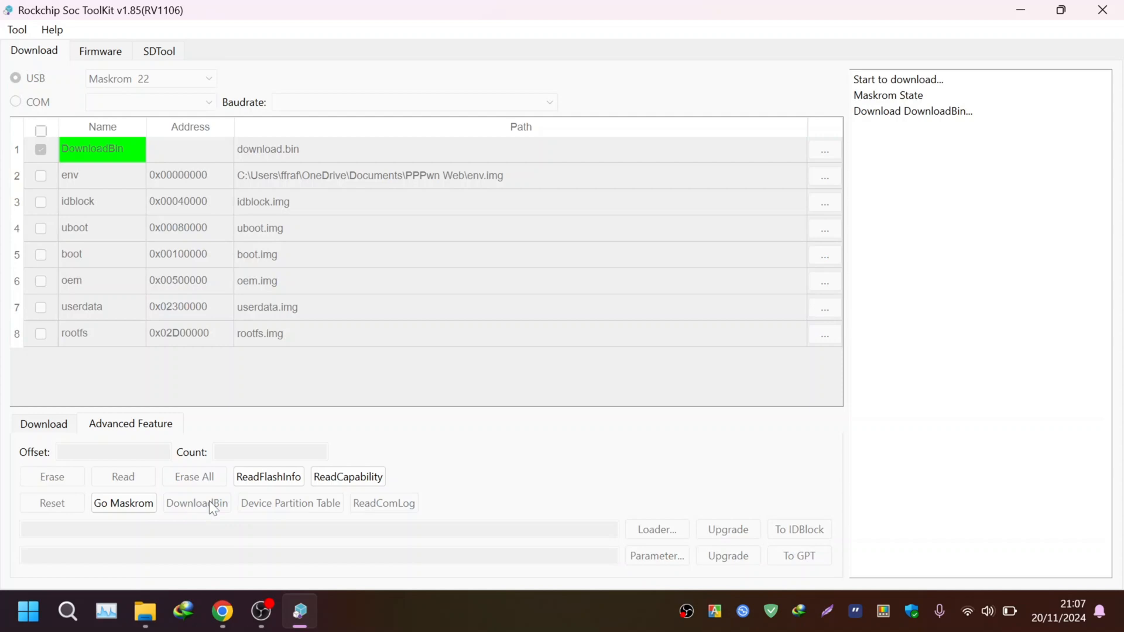
pyautogui.click(197, 503)
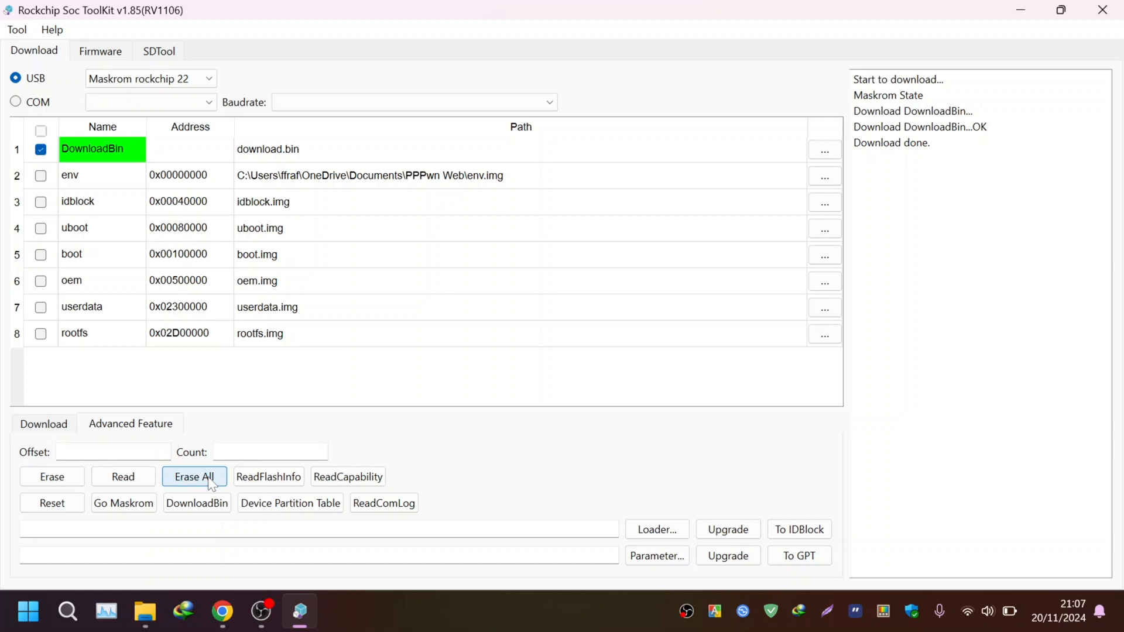
pyautogui.click(194, 477)
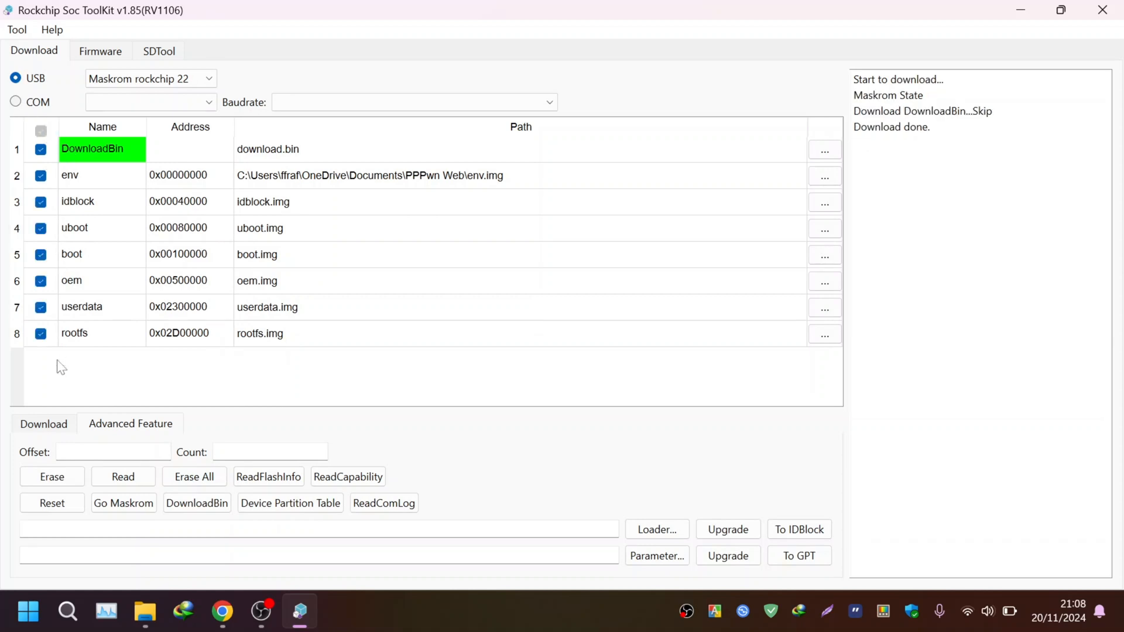
# Return to the Download tab and write all partition images, env through rootfs, ending with Download done
pyautogui.click(42, 424)
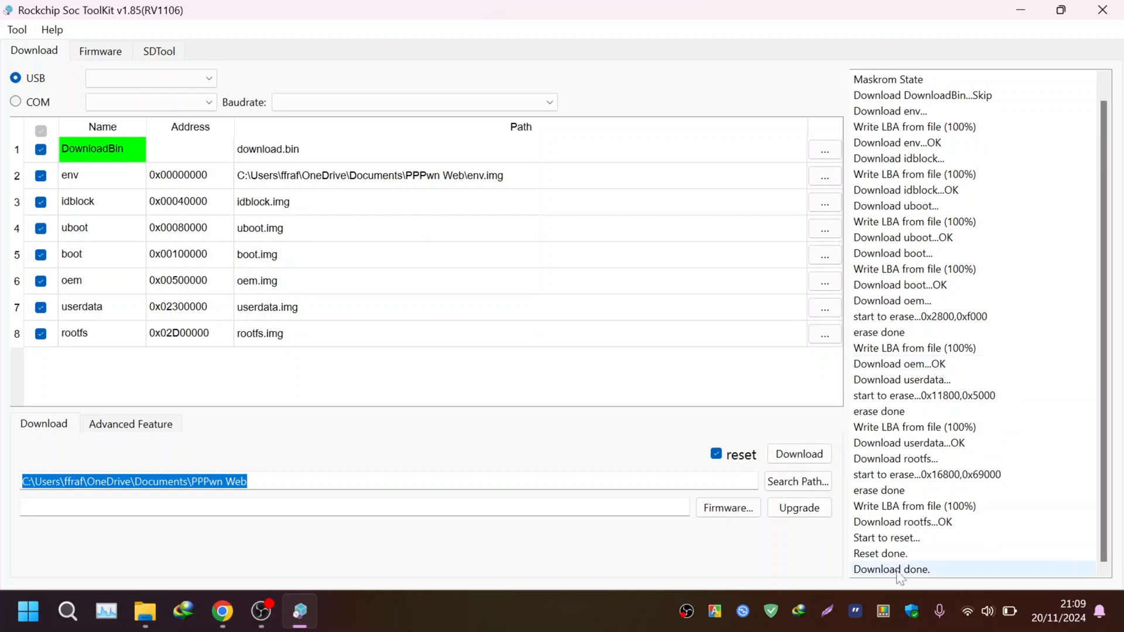
pyautogui.moveTo(917, 578)
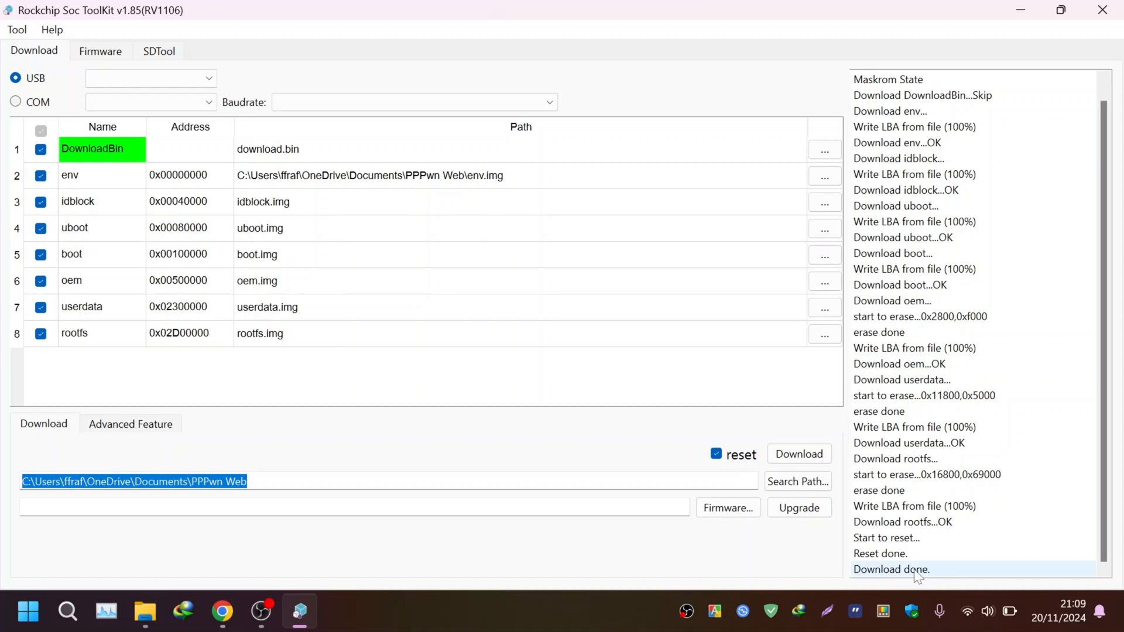
pyautogui.moveTo(807, 559)
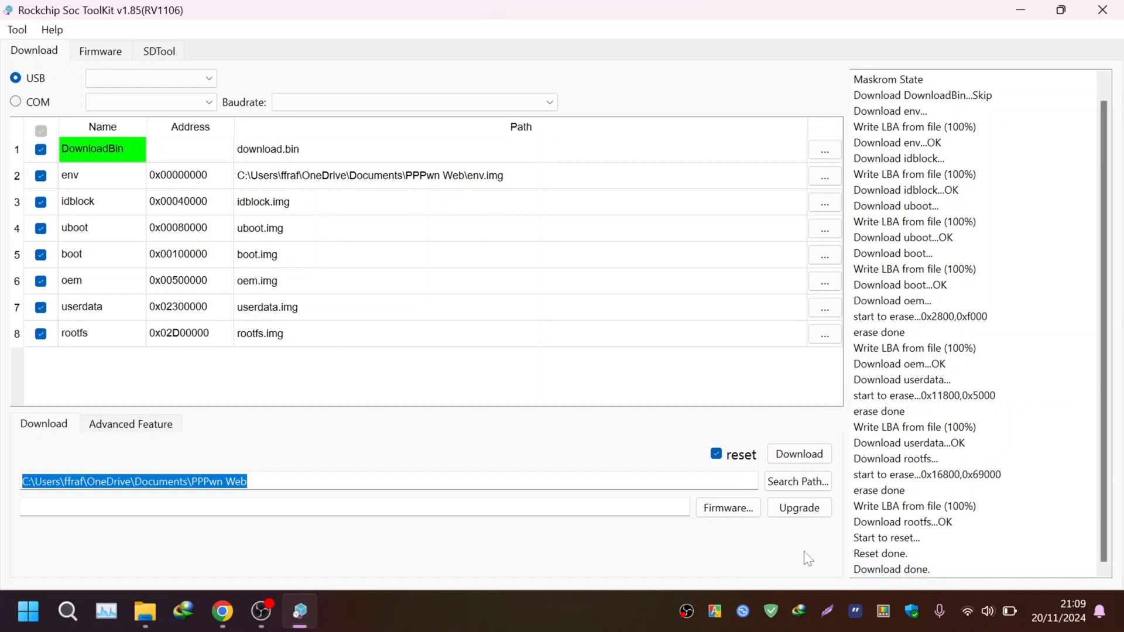